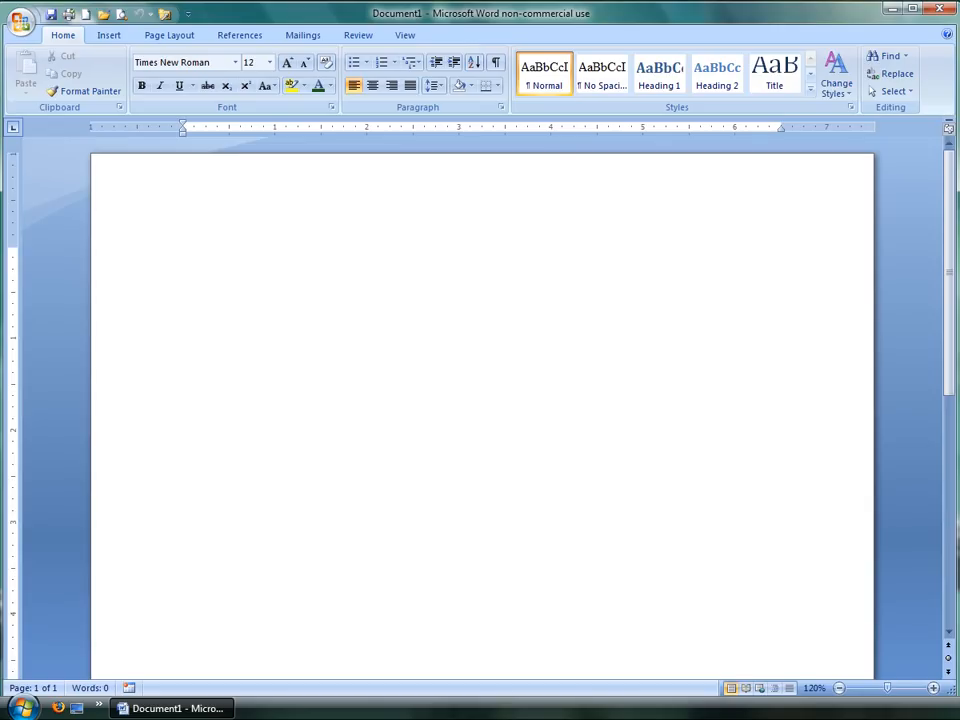
Step: From the Insert tab's Table menu, preview and cancel the Insert Table dialog, then reopen the size grid
left_click(183, 254)
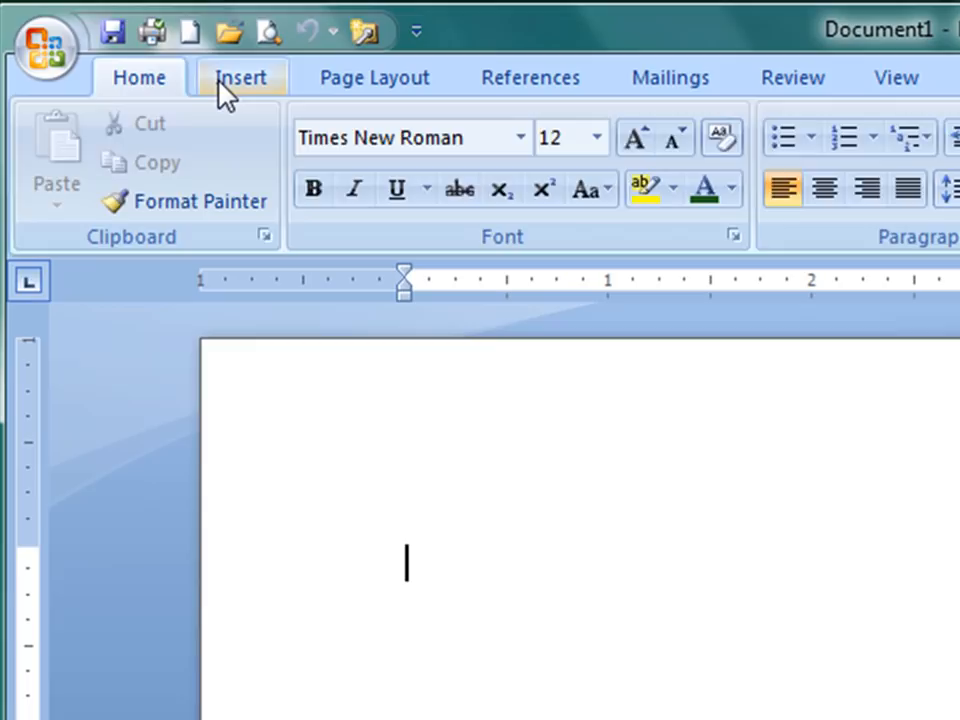
left_click(240, 77)
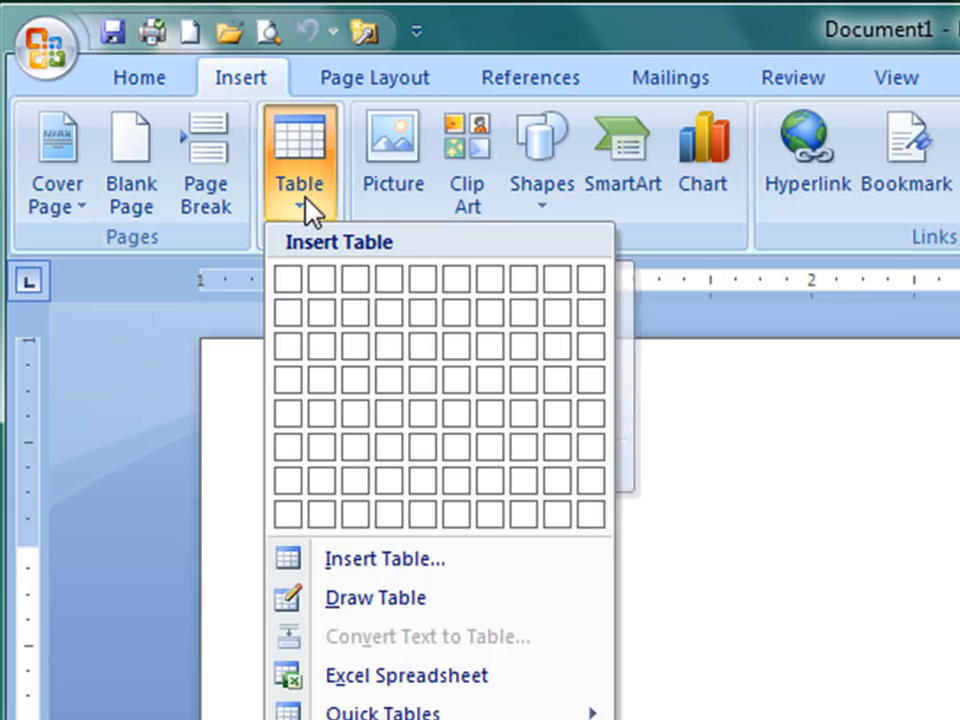
mouse_move(320, 278)
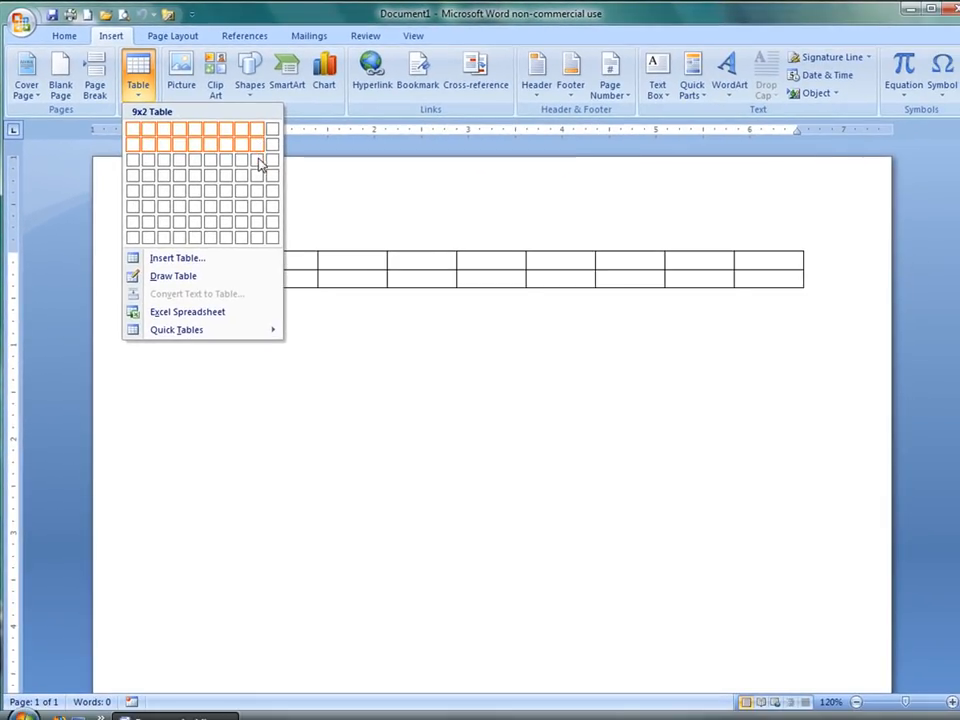
mouse_move(250, 193)
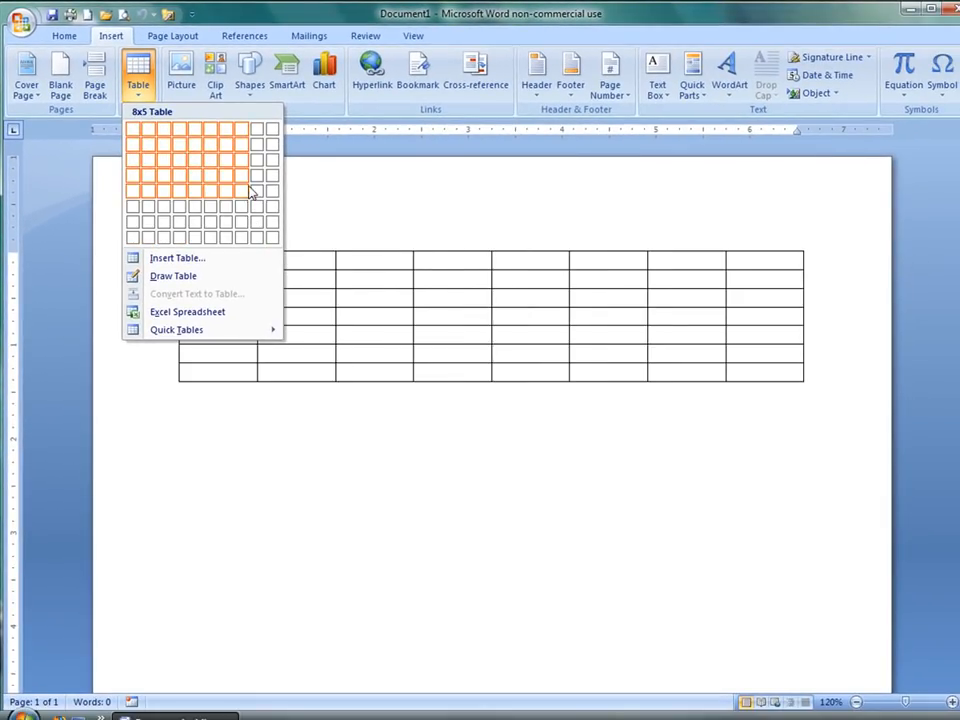
mouse_move(208, 142)
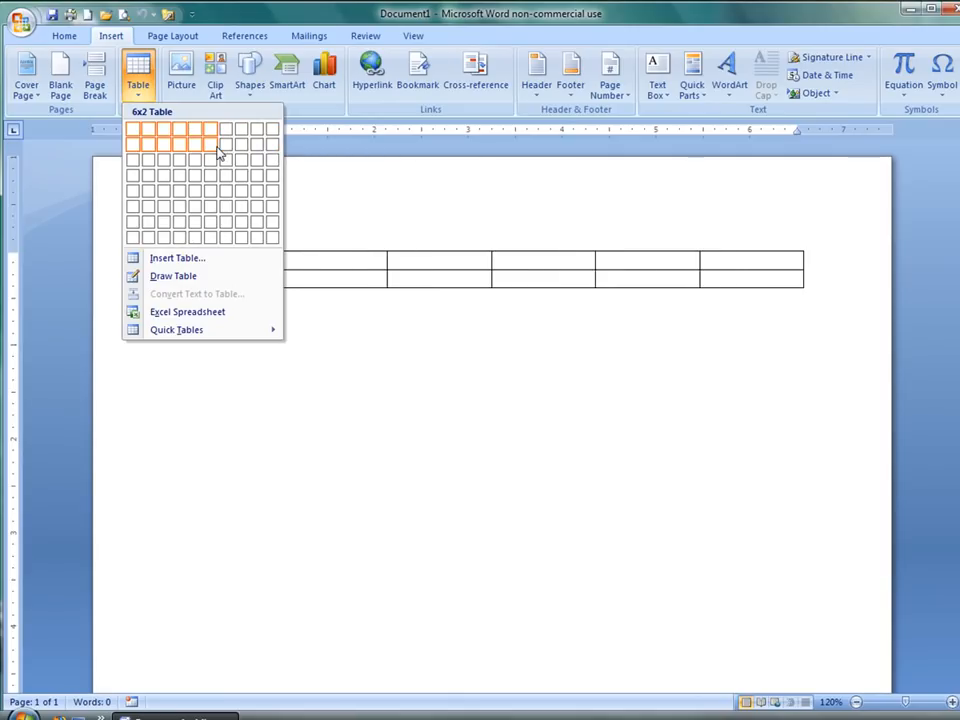
mouse_move(155, 177)
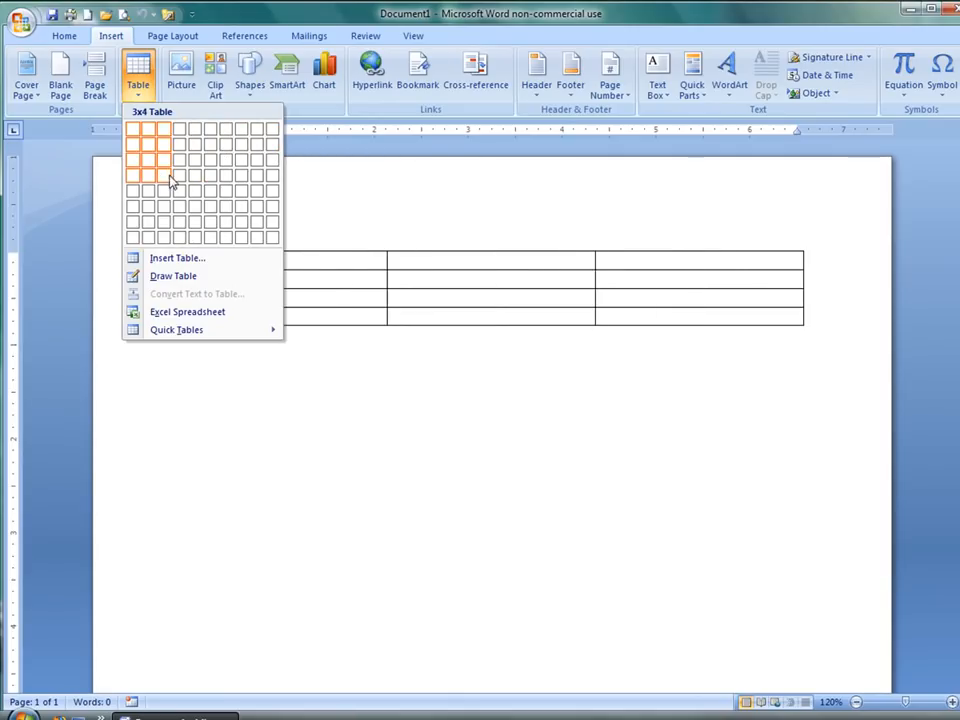
mouse_move(194, 178)
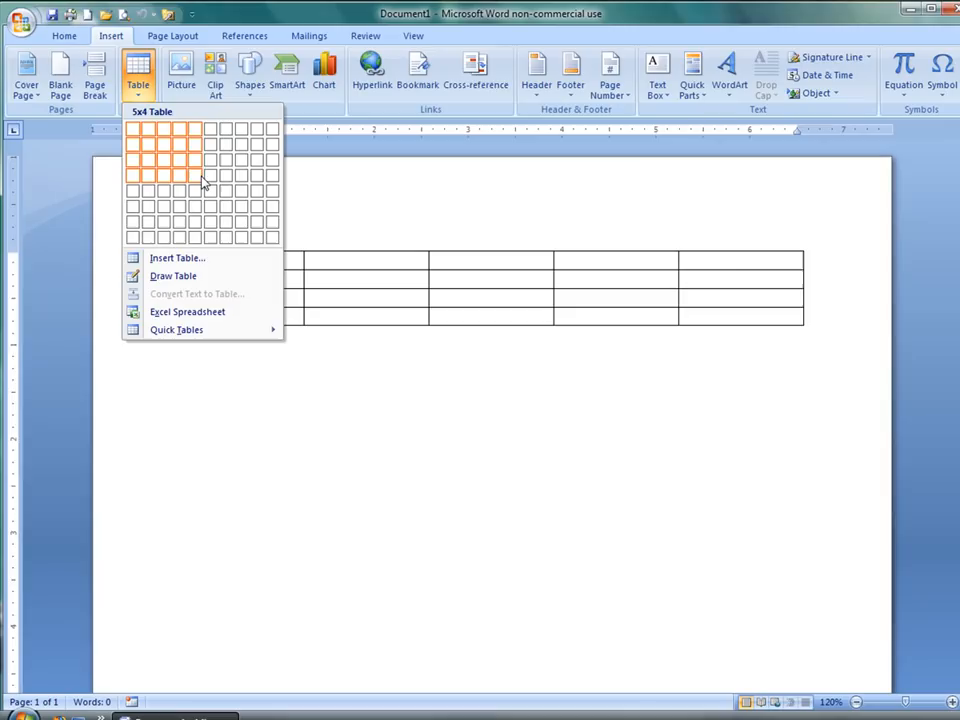
mouse_move(253, 180)
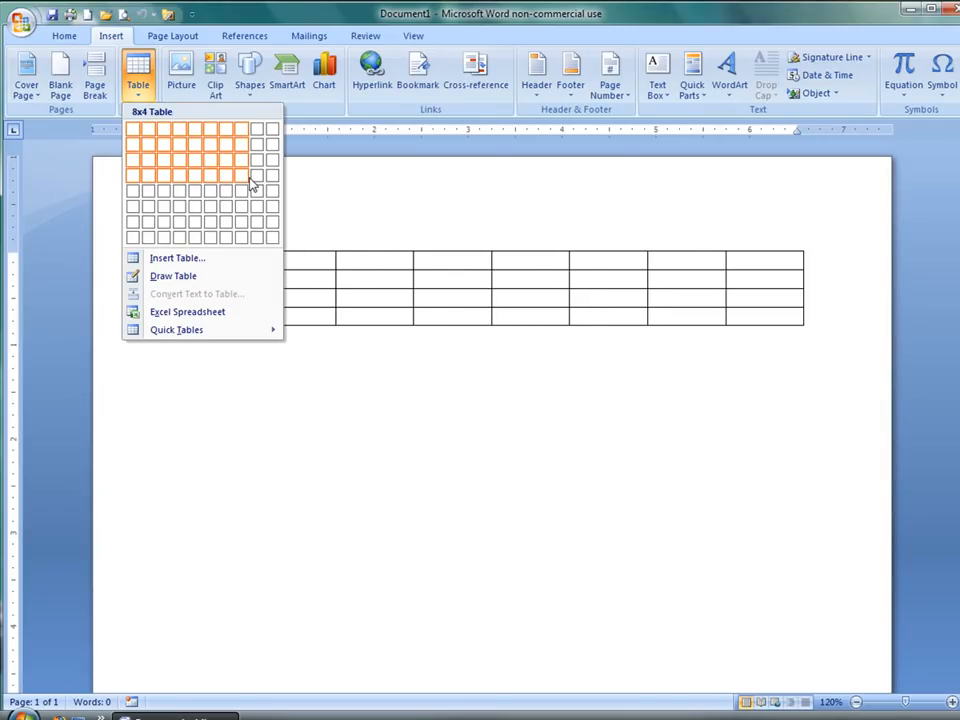
mouse_move(176, 258)
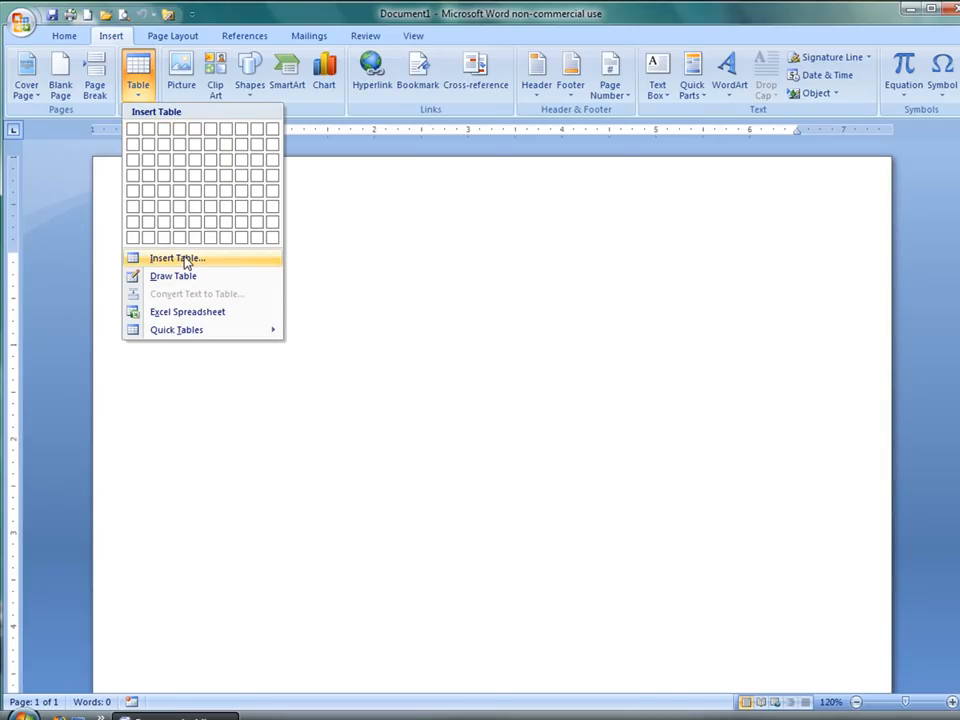
left_click(176, 258)
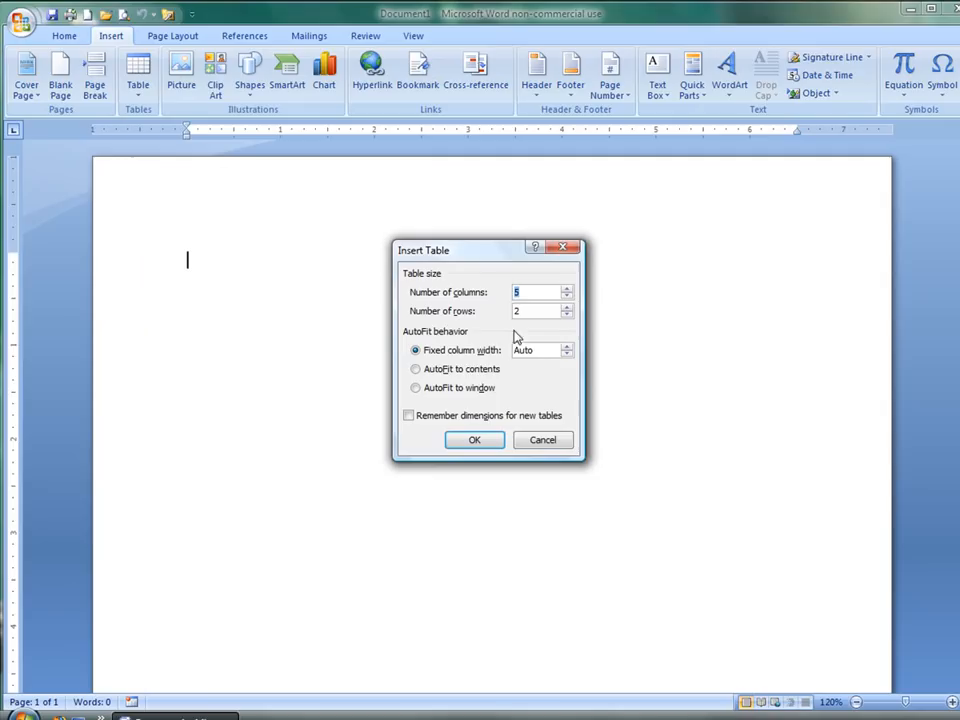
mouse_move(493, 362)
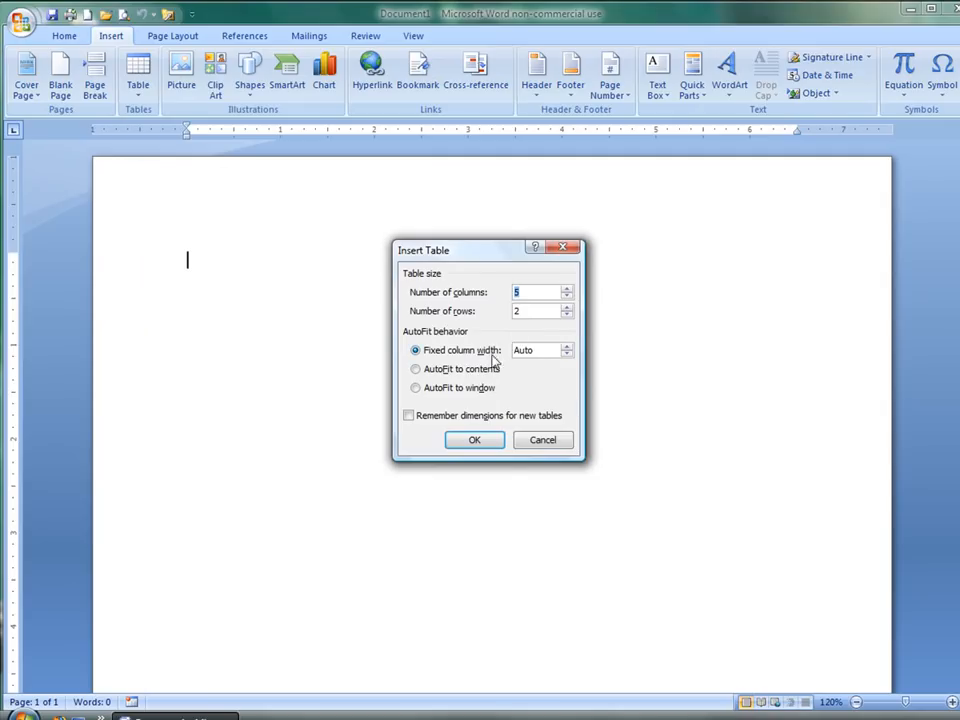
left_click(543, 440)
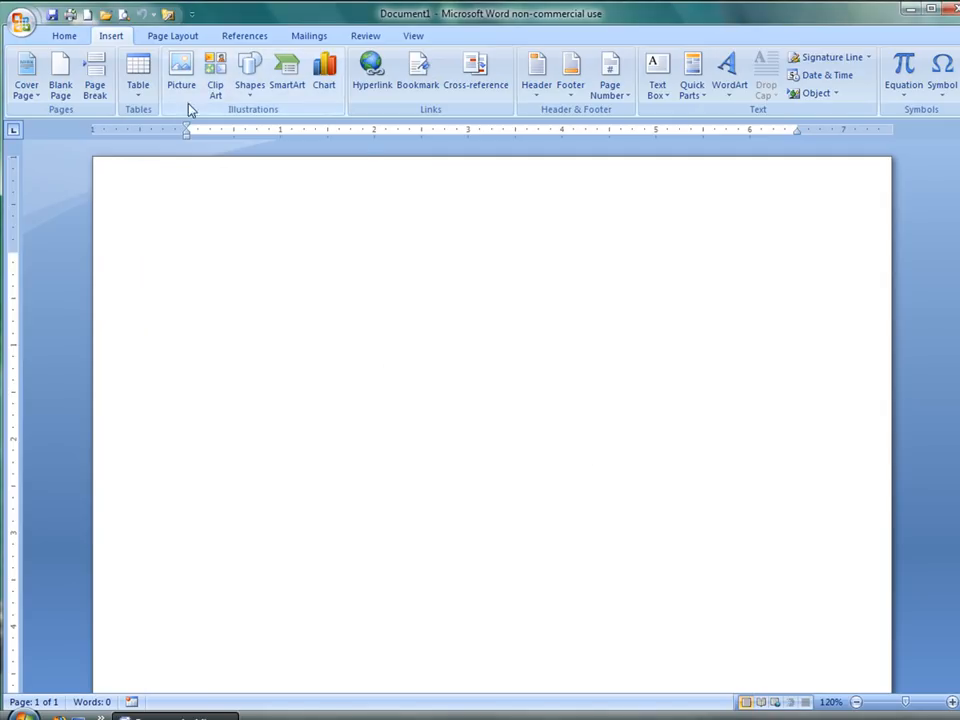
left_click(138, 75)
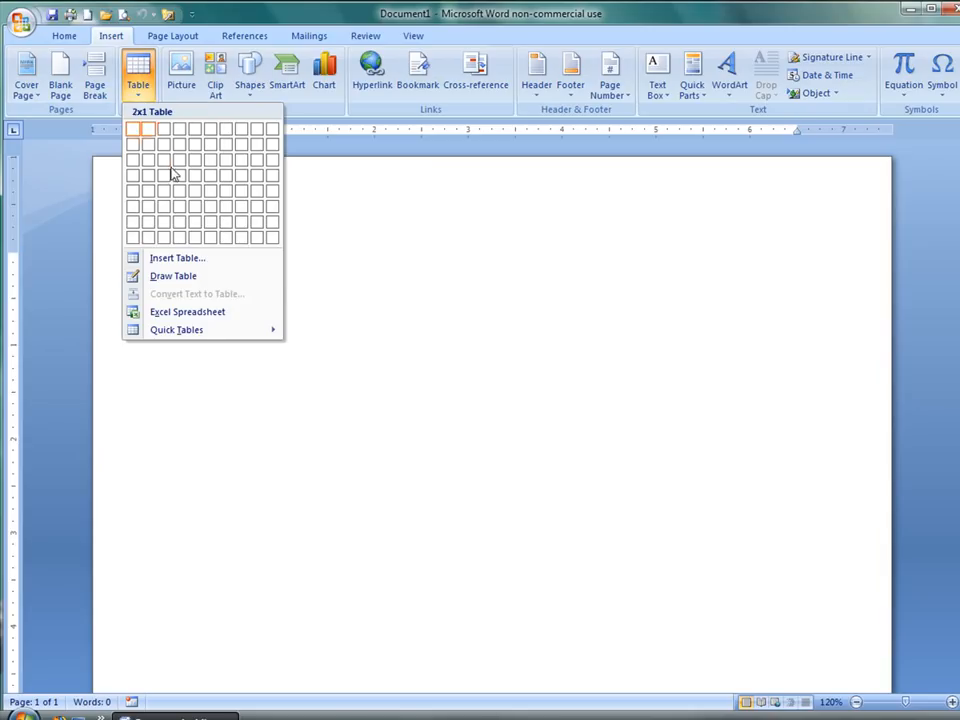
mouse_move(163, 158)
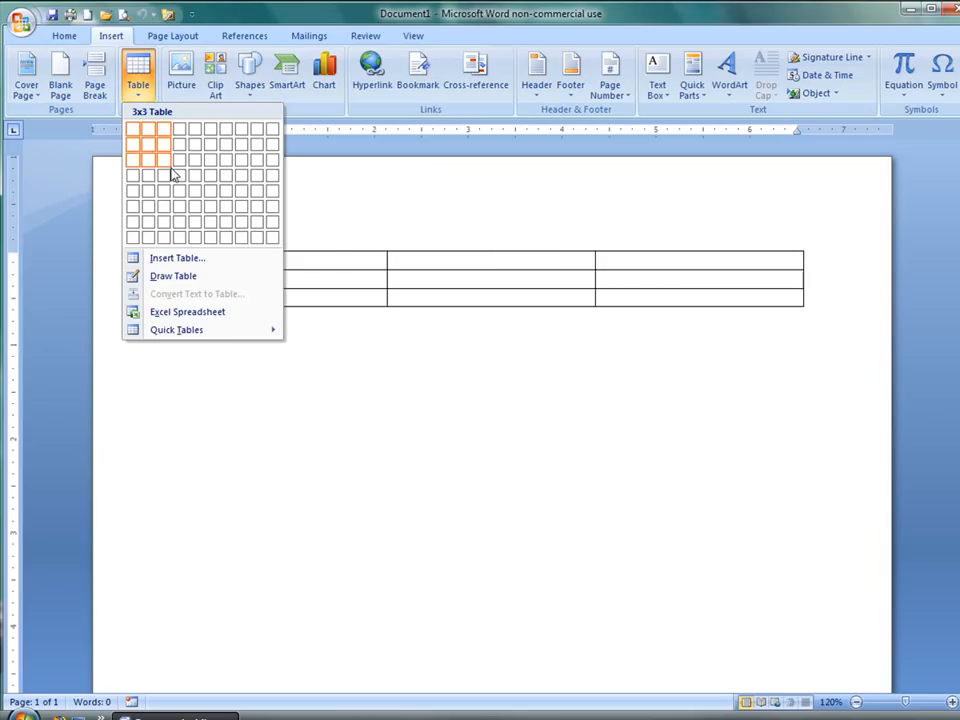
mouse_move(180, 177)
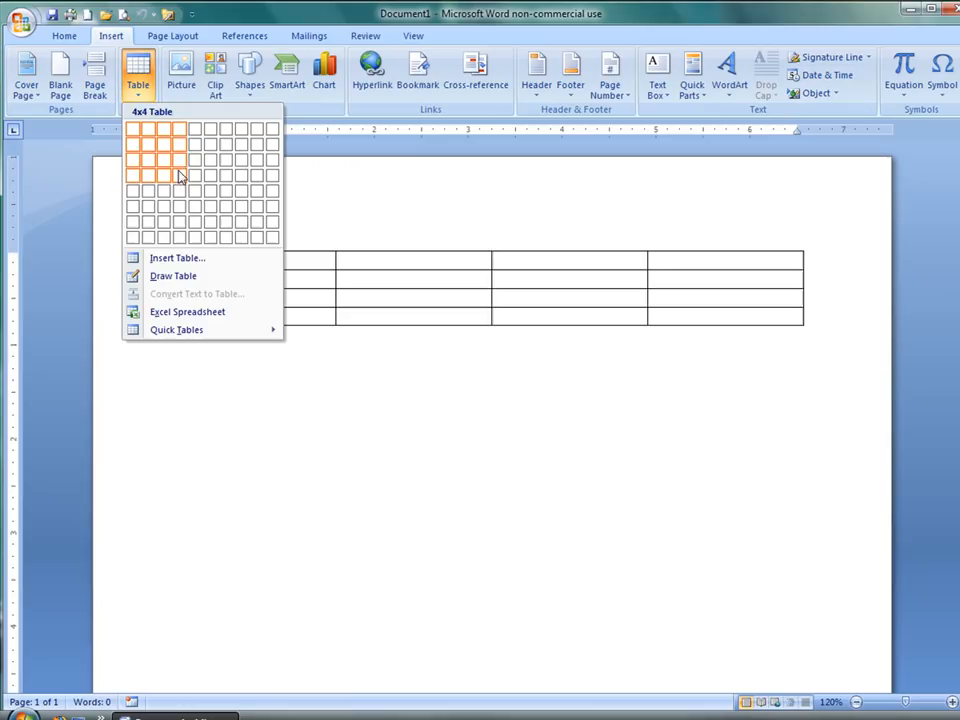
mouse_move(182, 221)
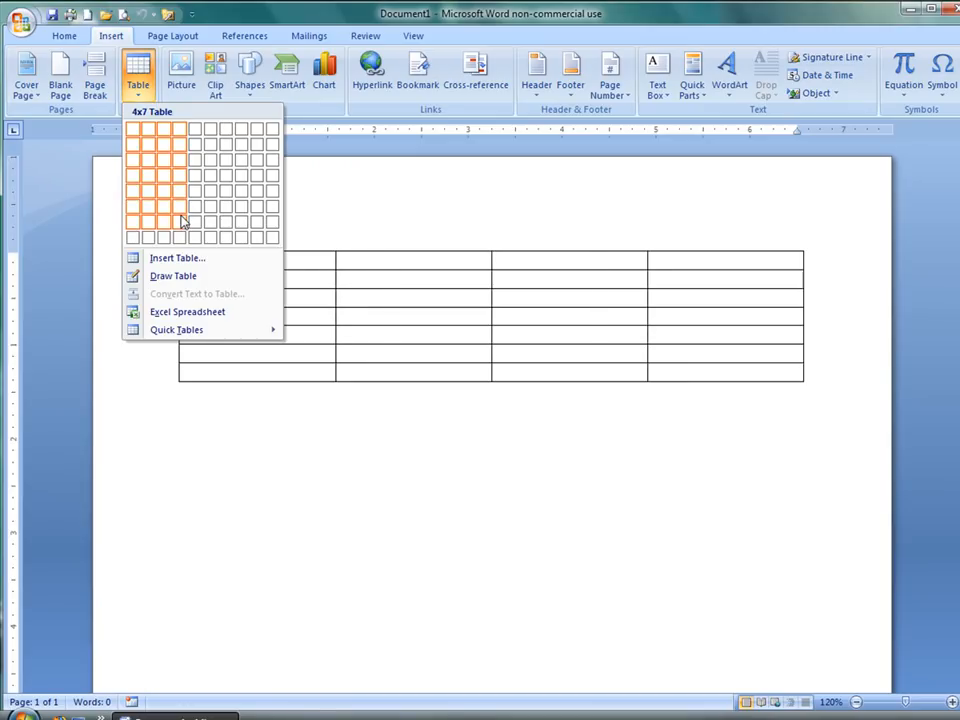
Step: Insert a 4-column by 7-row table and set its text to Calibri 12 pt
left_click(178, 220)
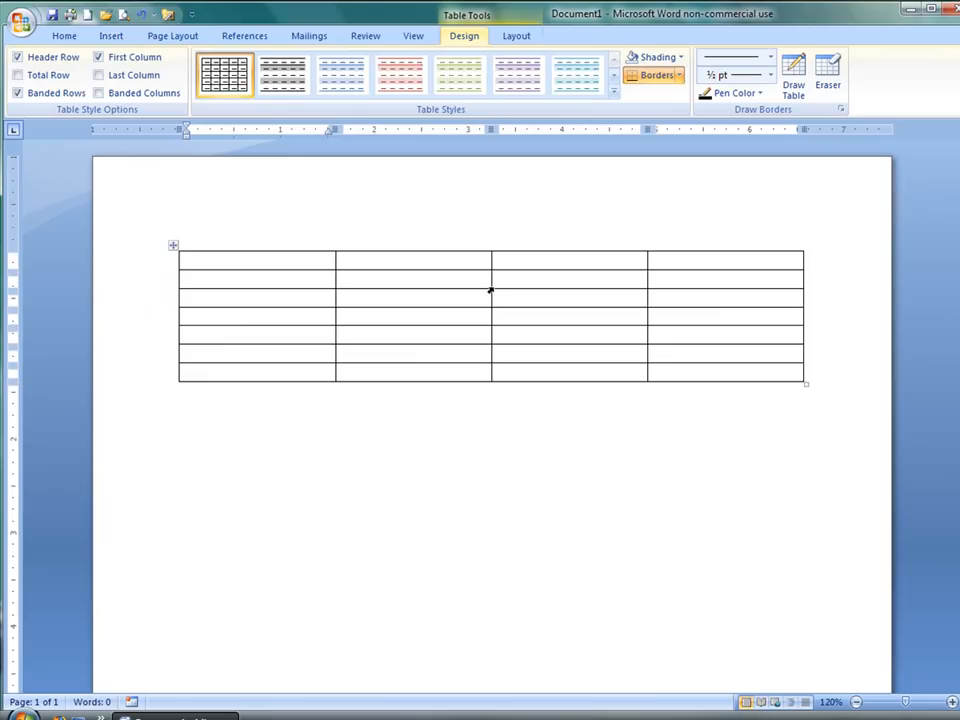
mouse_move(275, 283)
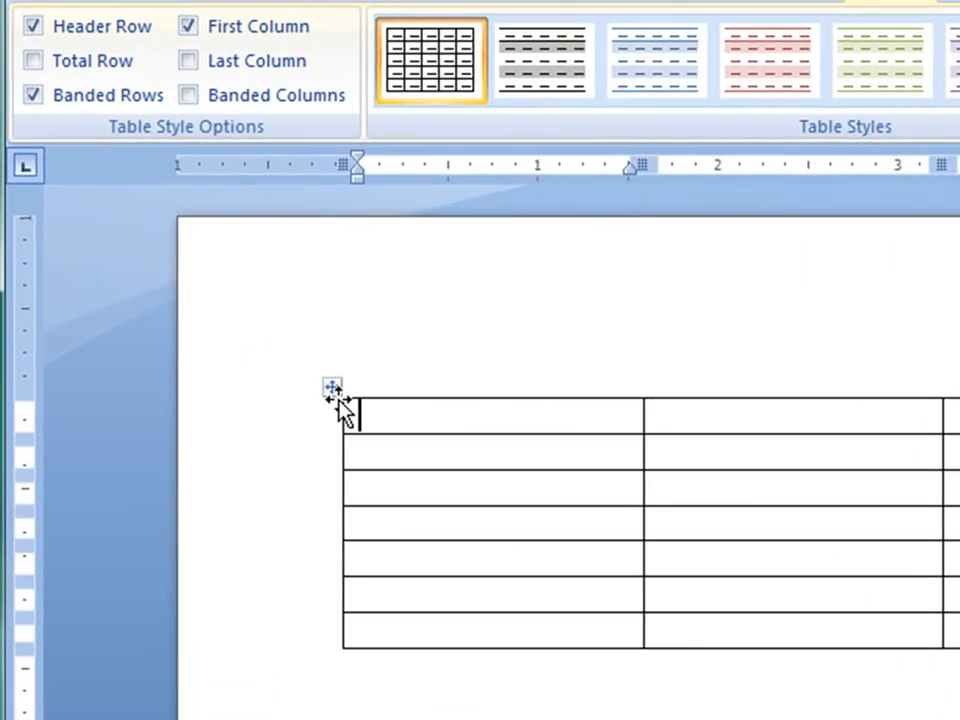
left_click(332, 388)
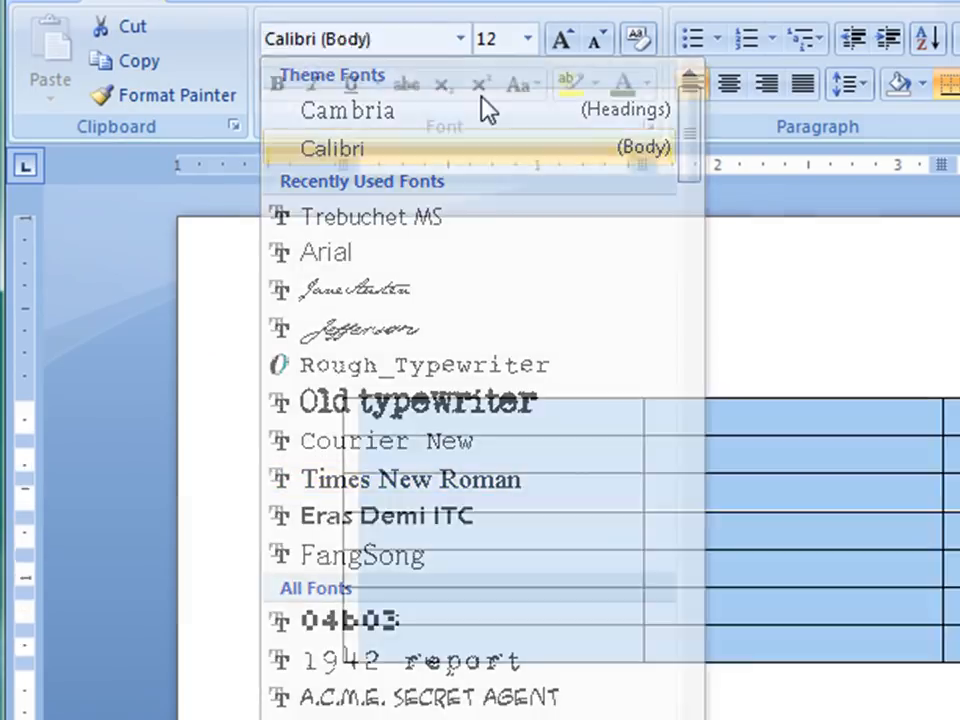
left_click(432, 48)
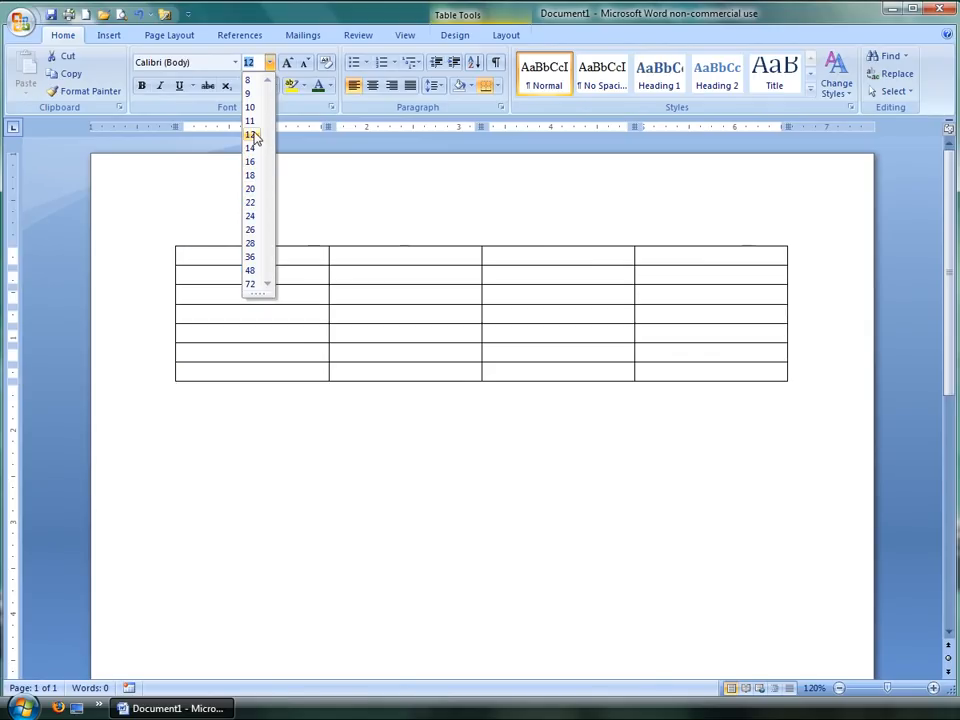
left_click(249, 135)
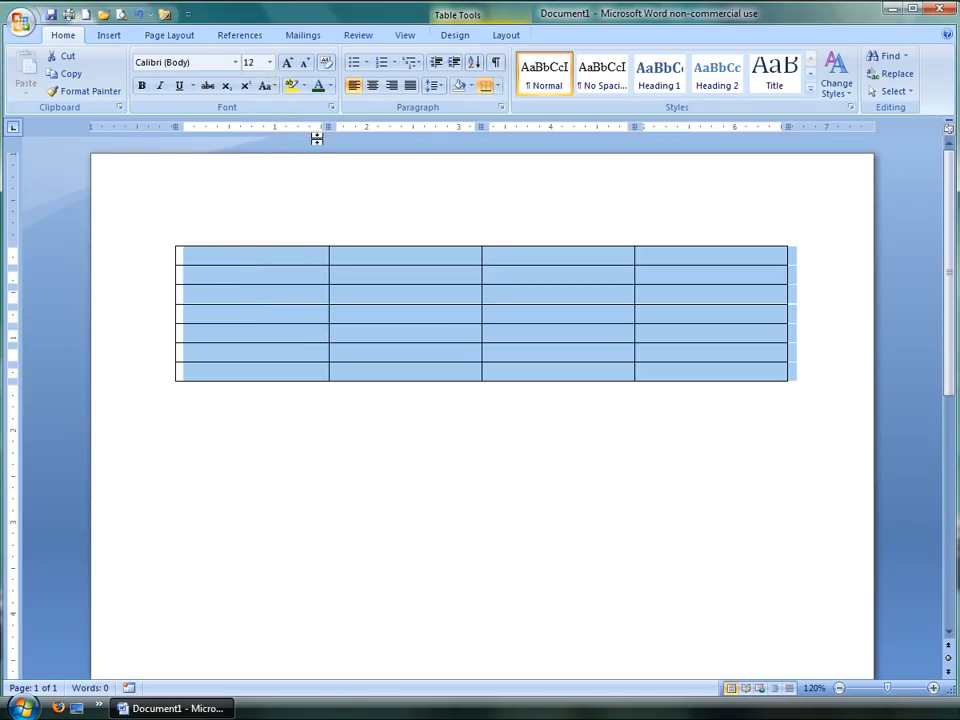
left_click(110, 220)
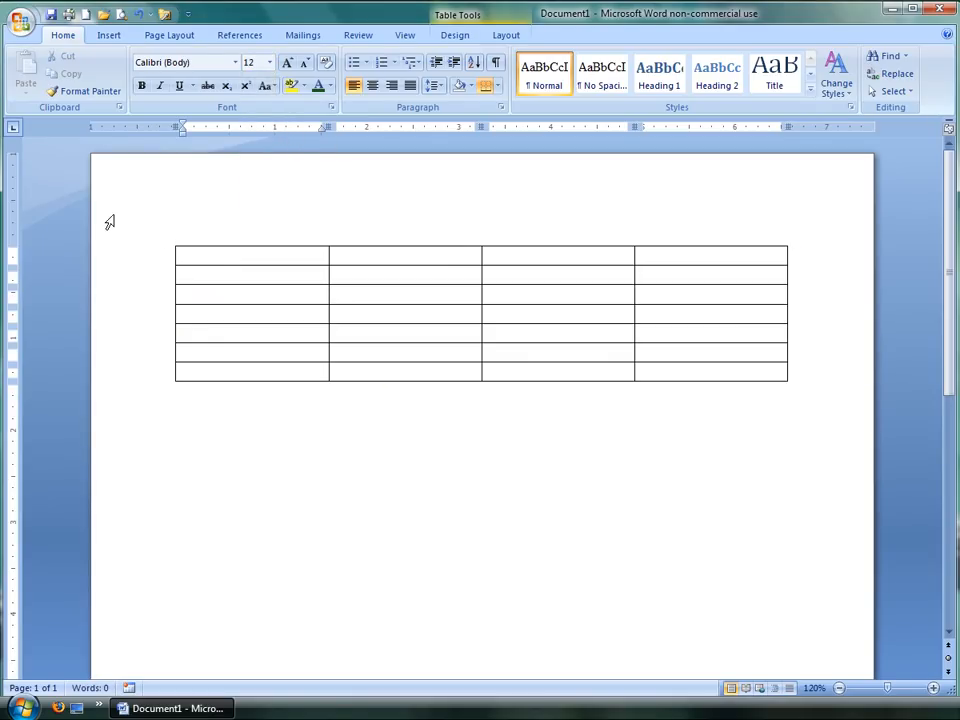
Step: Type 'Kyle D. Stedman' in the first cell and make rows 1, 3 and 6 taller
type("Kyle")
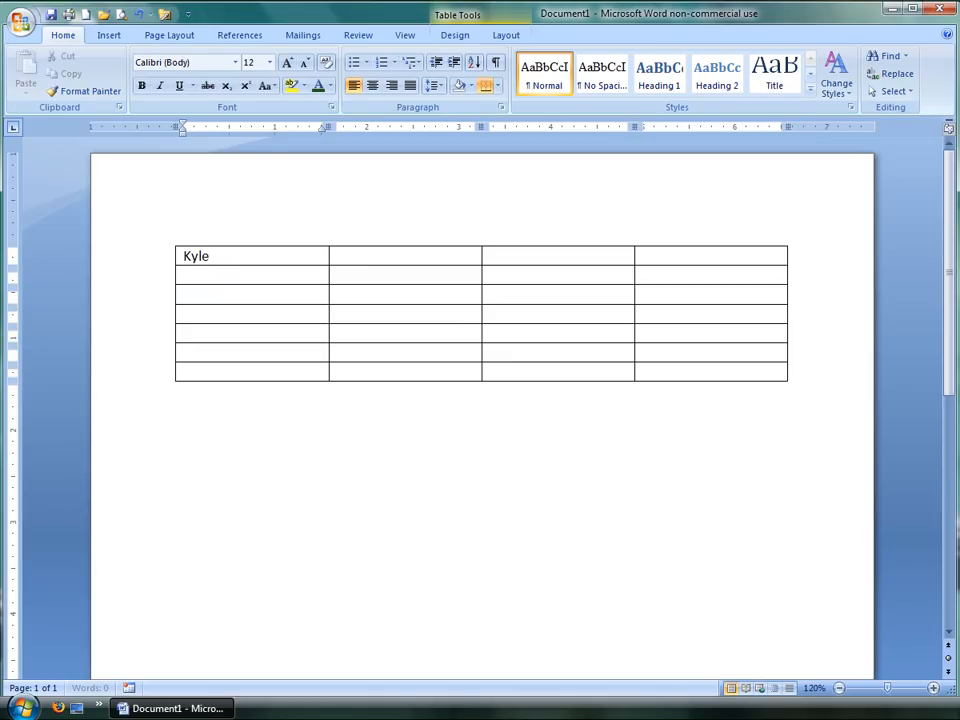
type("D. Stedman")
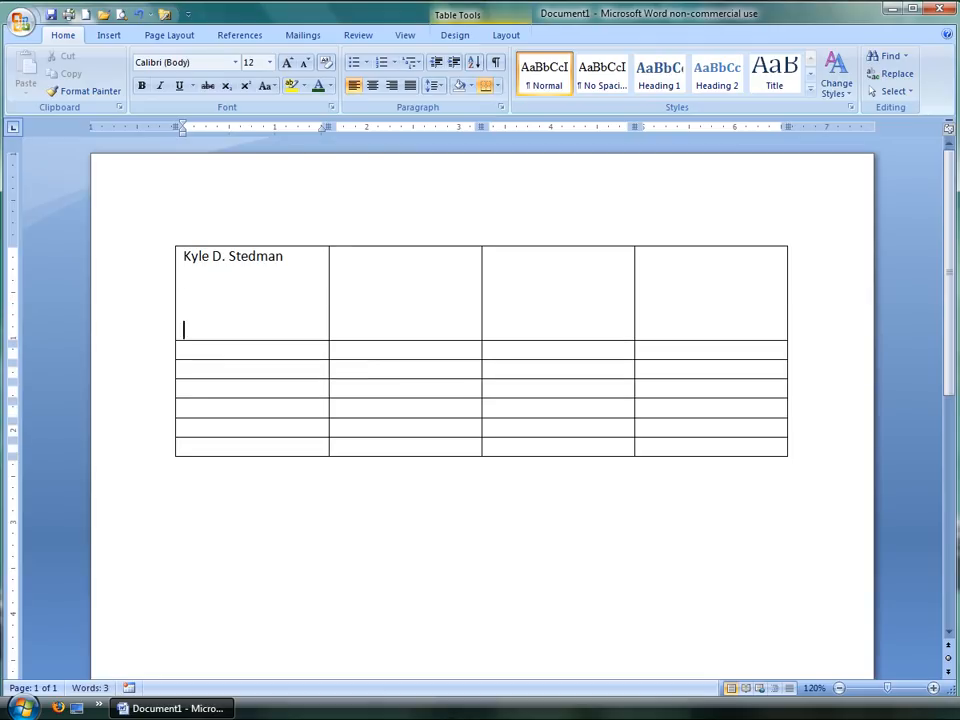
left_click(488, 368)
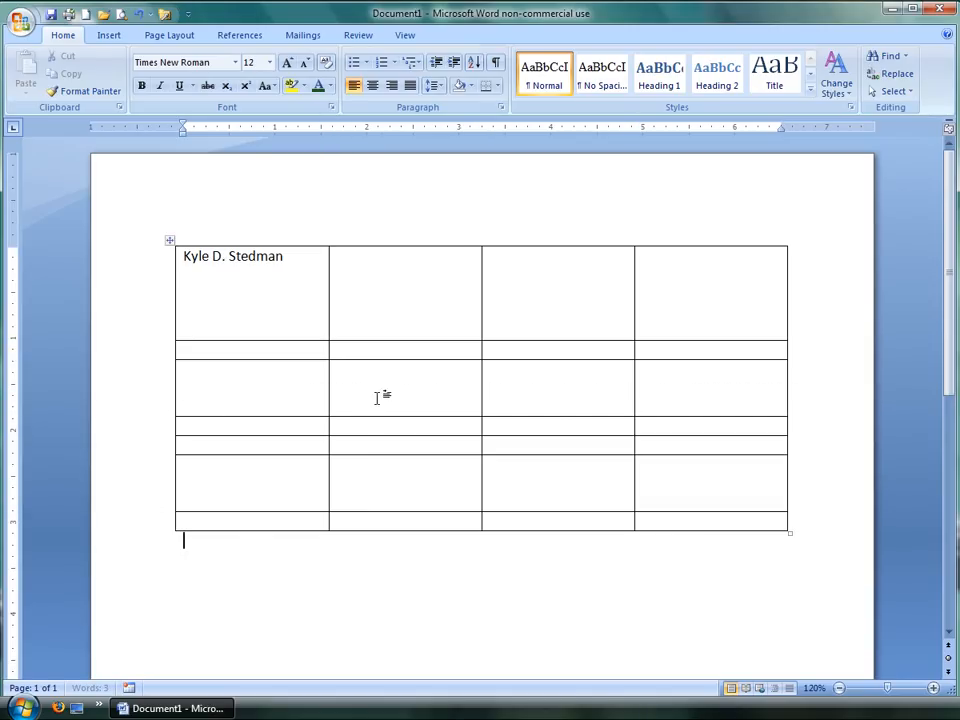
mouse_move(398, 405)
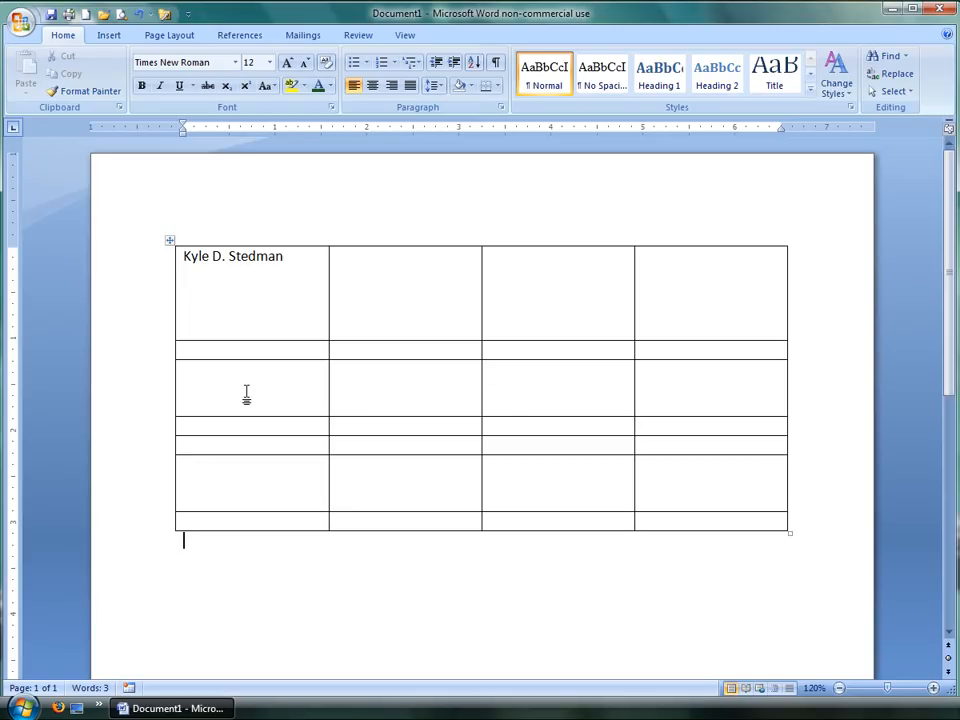
left_click(250, 370)
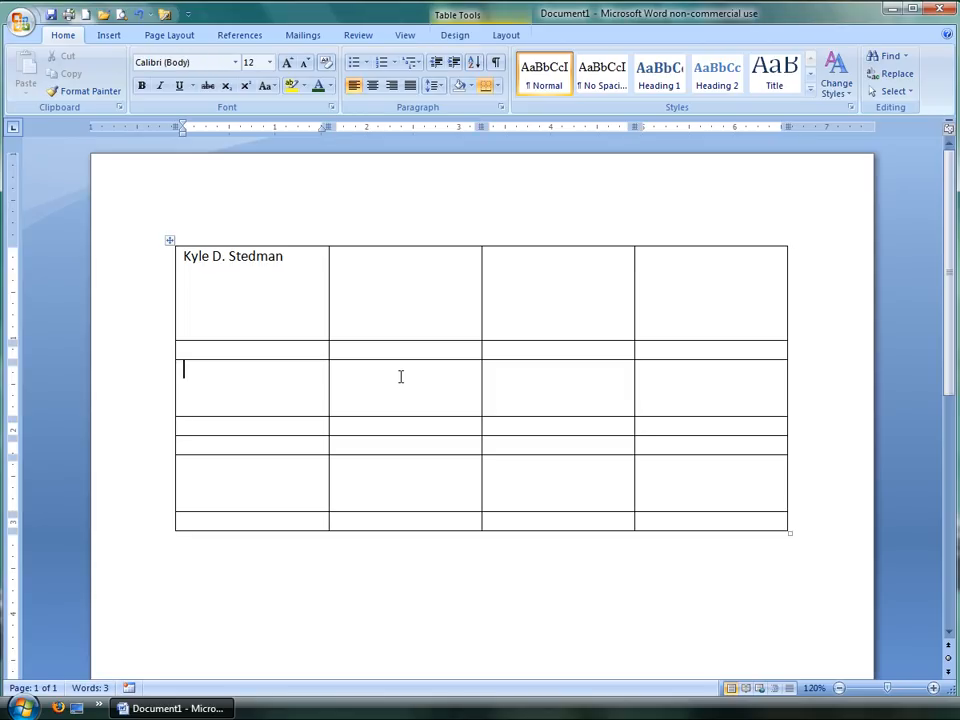
Step: Drag a lower table row border downward to make those rows taller
left_click(400, 375)
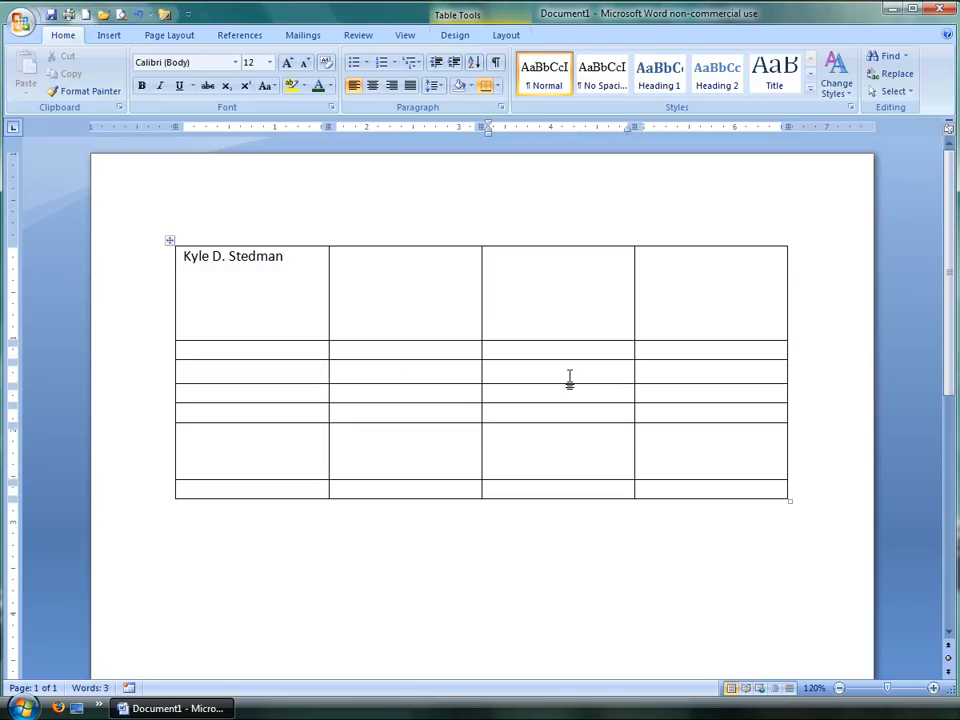
mouse_move(406, 385)
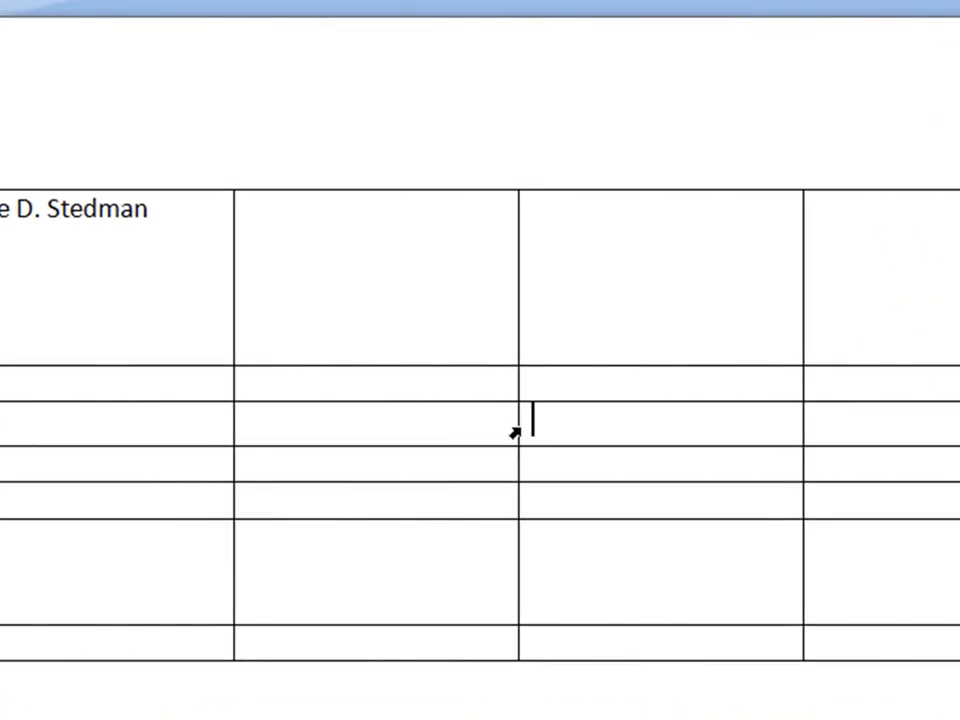
mouse_move(348, 445)
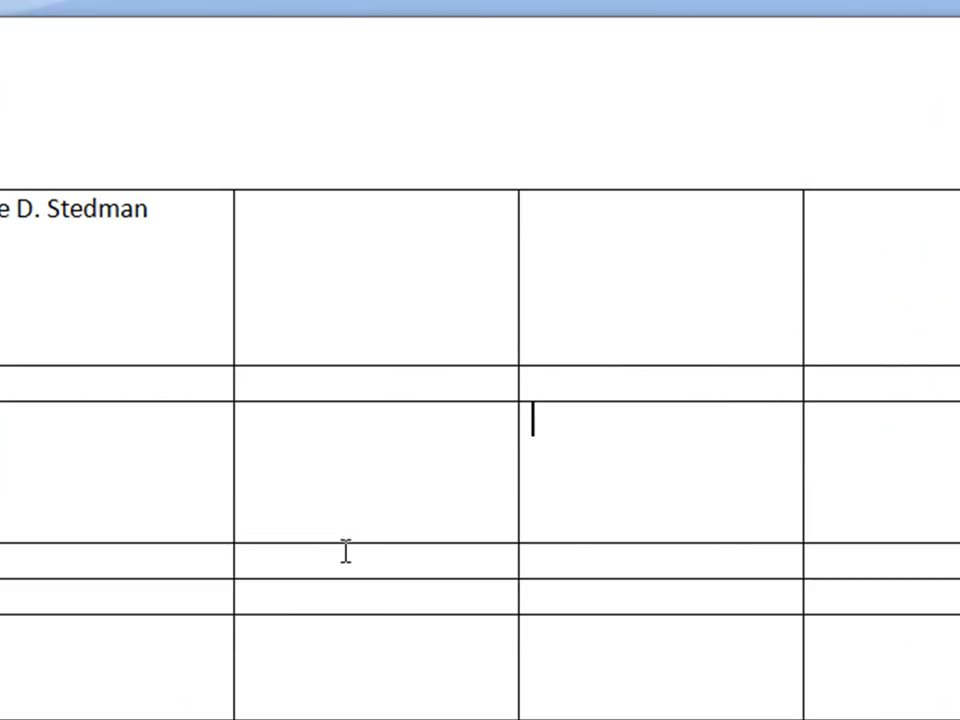
mouse_move(360, 590)
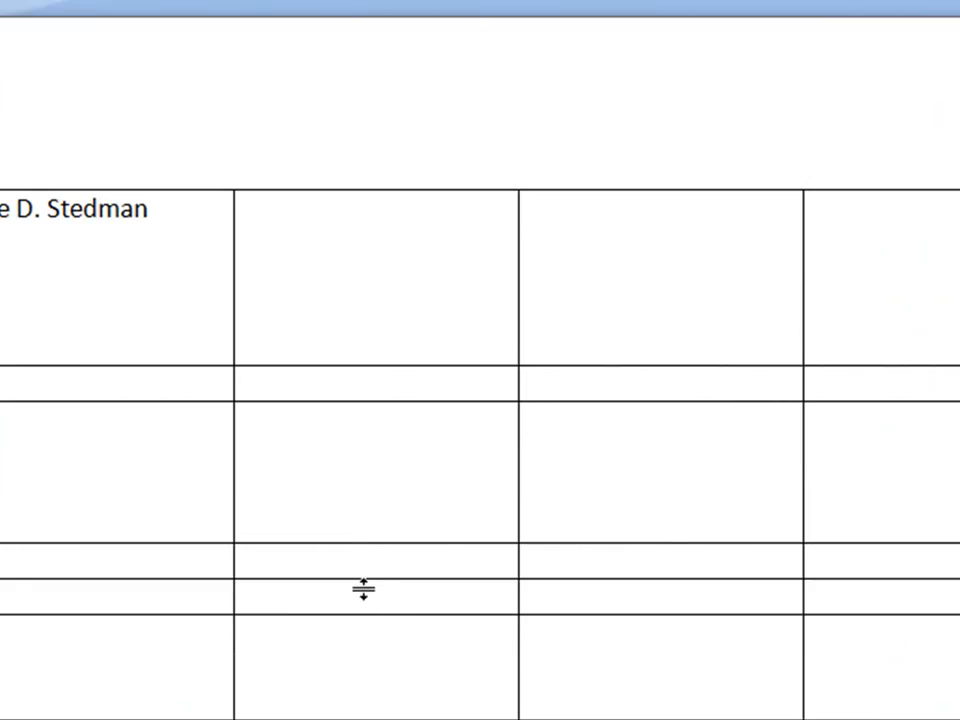
left_click_drag(363, 590, 350, 680)
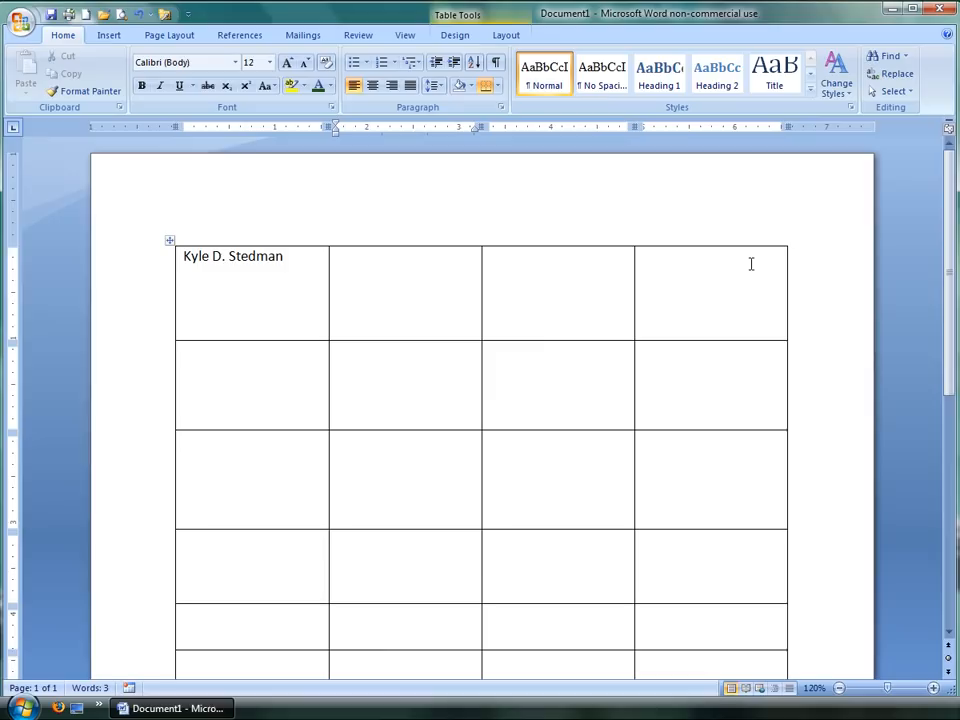
Step: Select the name row from the left margin and scroll down the table
left_click(405, 256)
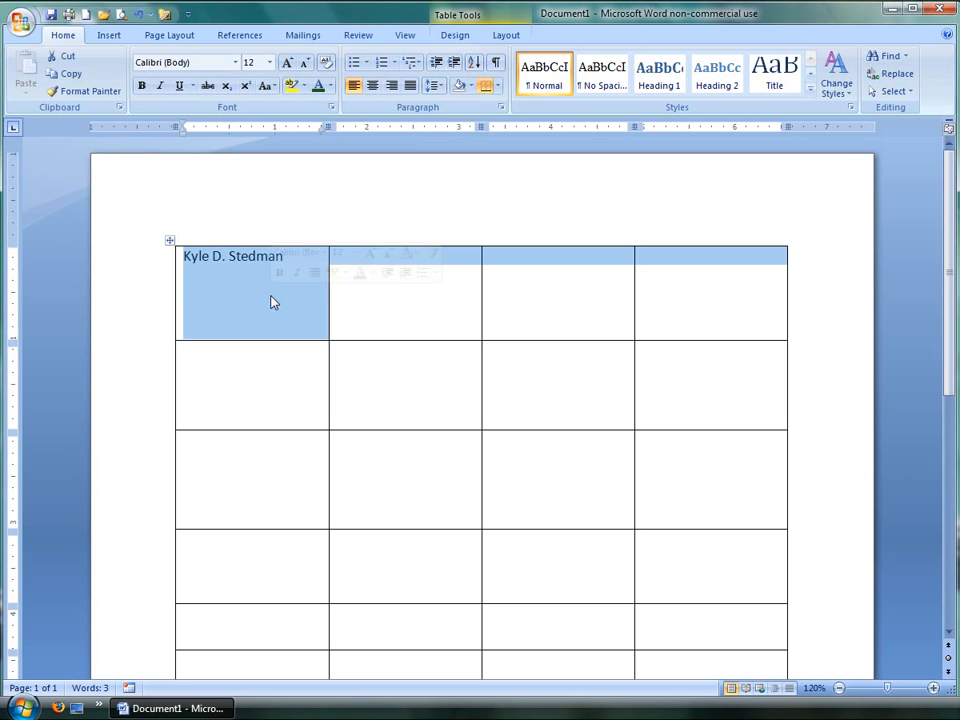
mouse_move(465, 119)
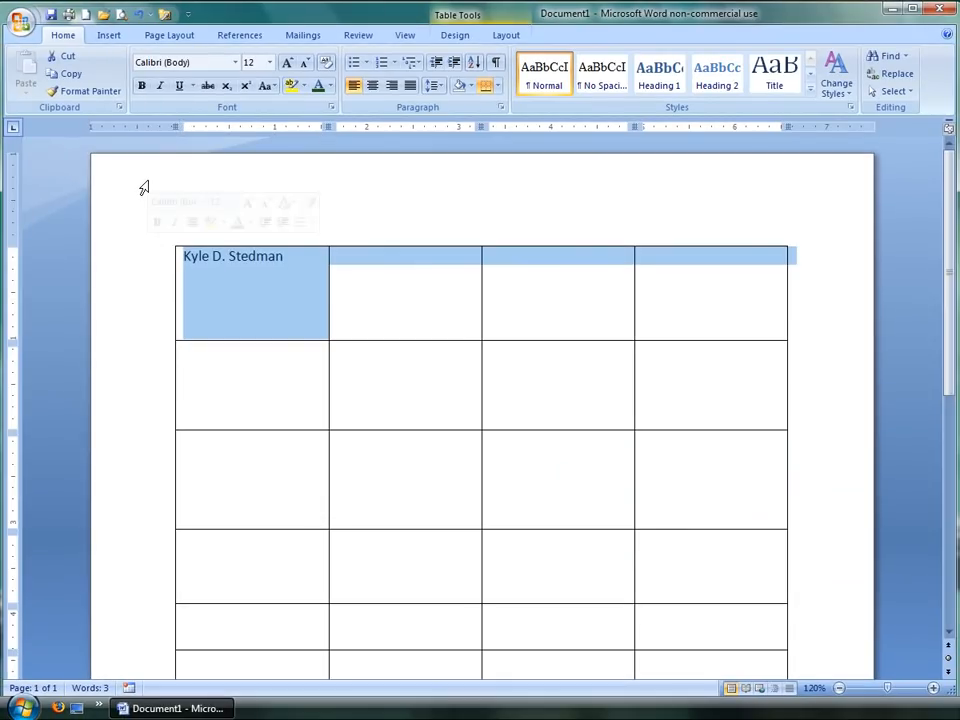
scroll("down", 3)
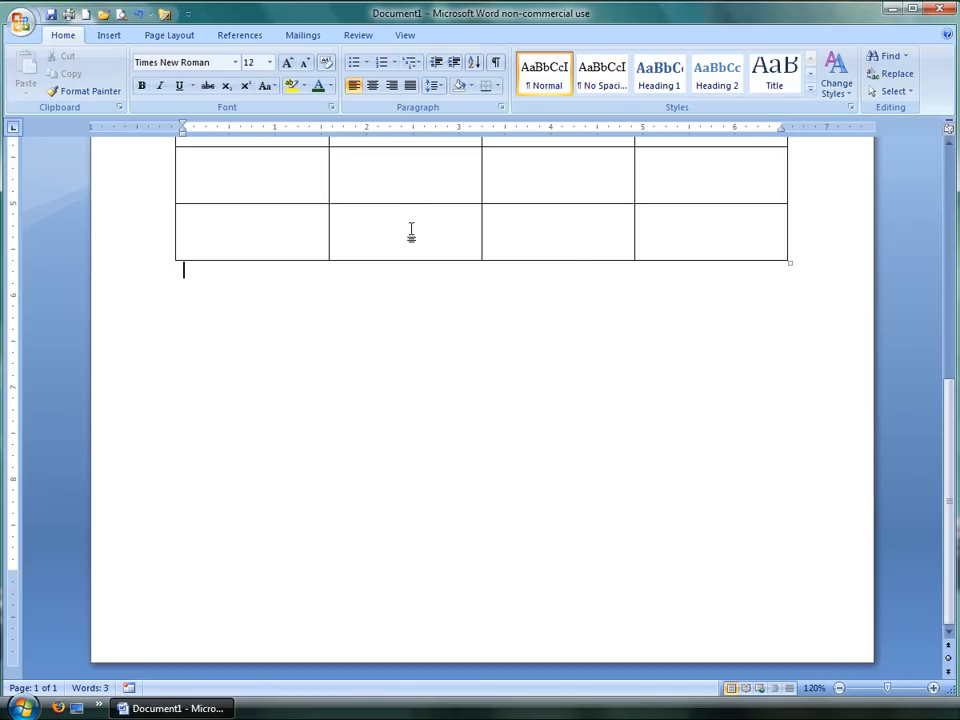
Step: Merge the selected name row into one cell using Table Tools Layout > Merge Cells
left_click(405, 190)
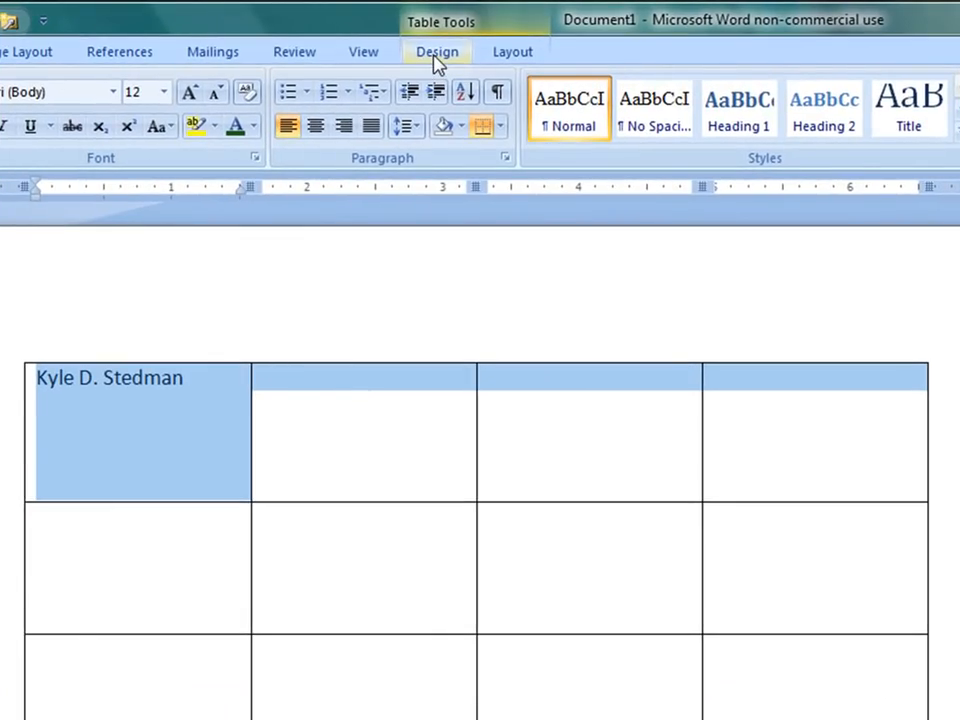
left_click(437, 51)
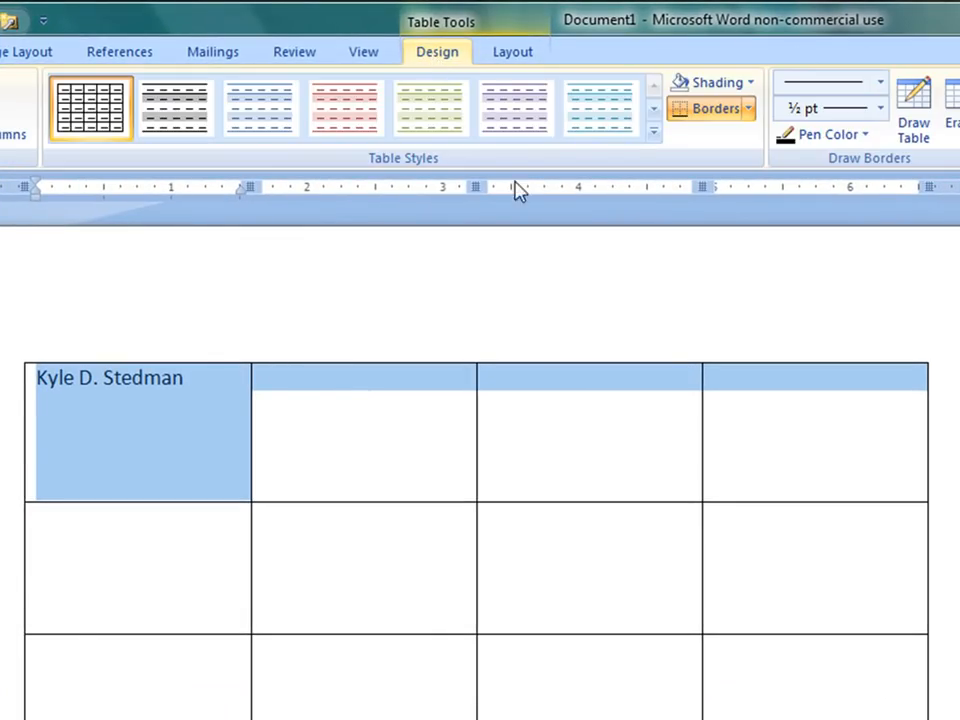
left_click(513, 51)
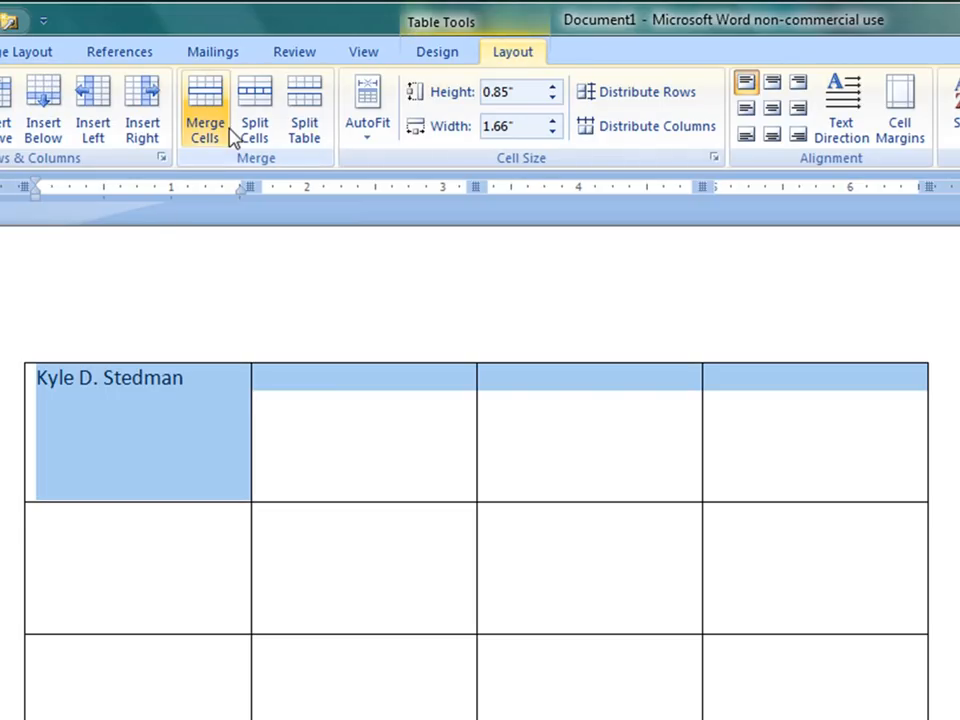
mouse_move(205, 105)
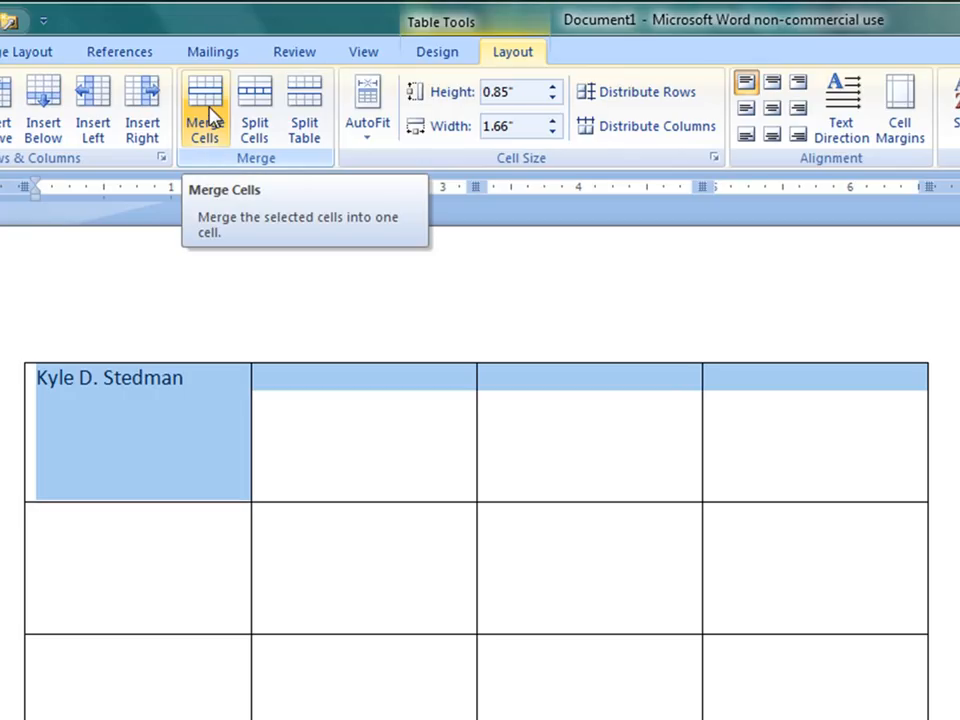
left_click(204, 108)
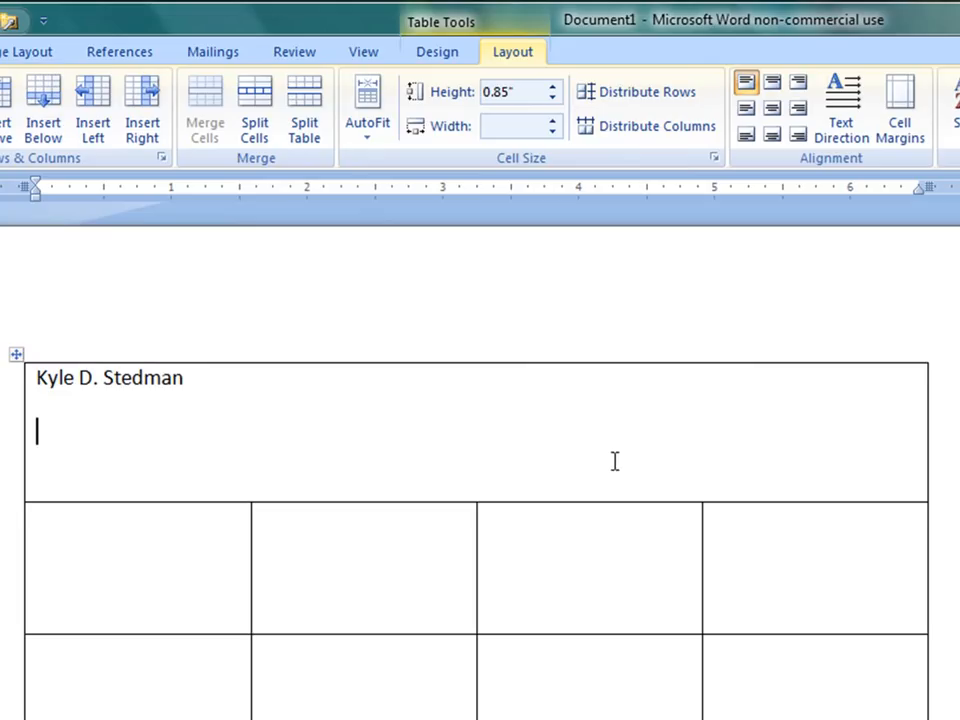
mouse_move(523, 451)
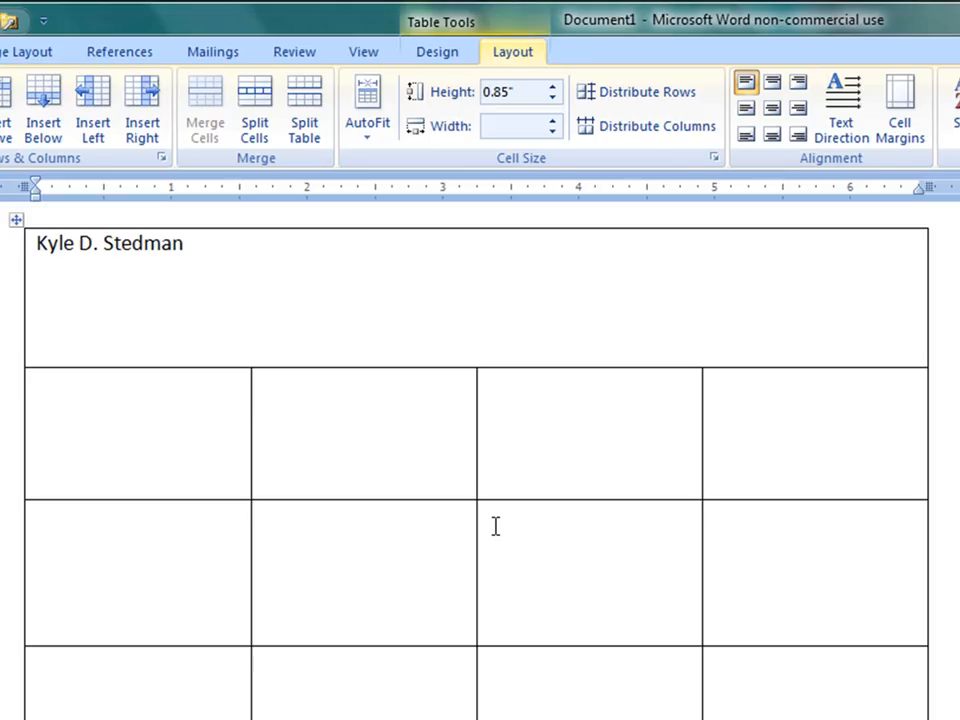
Step: Enter bold 'Education' with First and Second Education Info, widen the info column, select heading cells
left_click(337, 355)
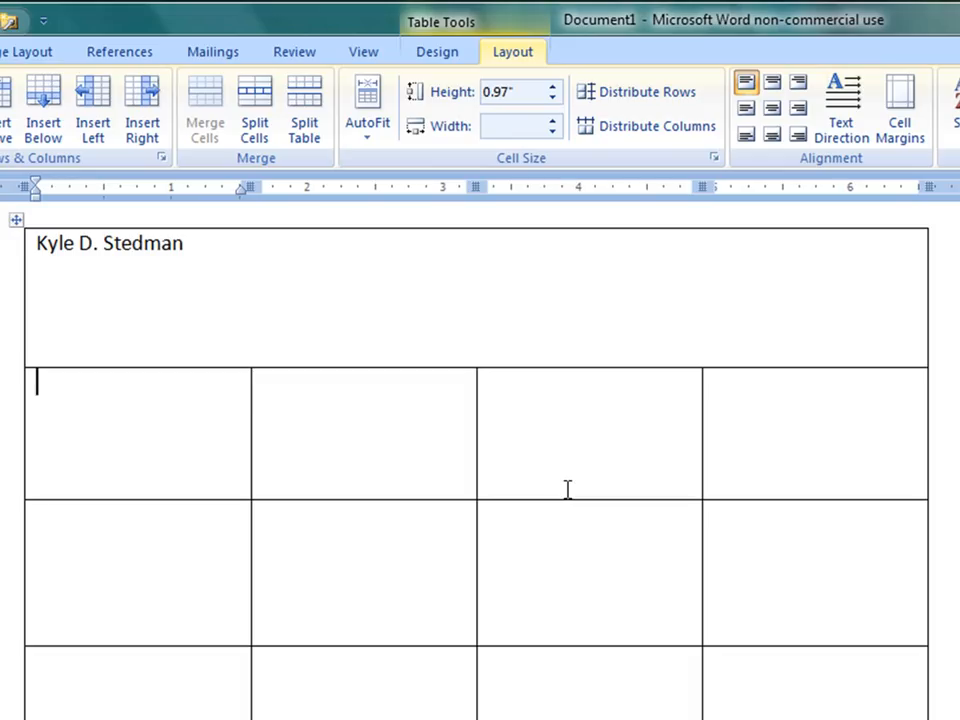
type("Educatio")
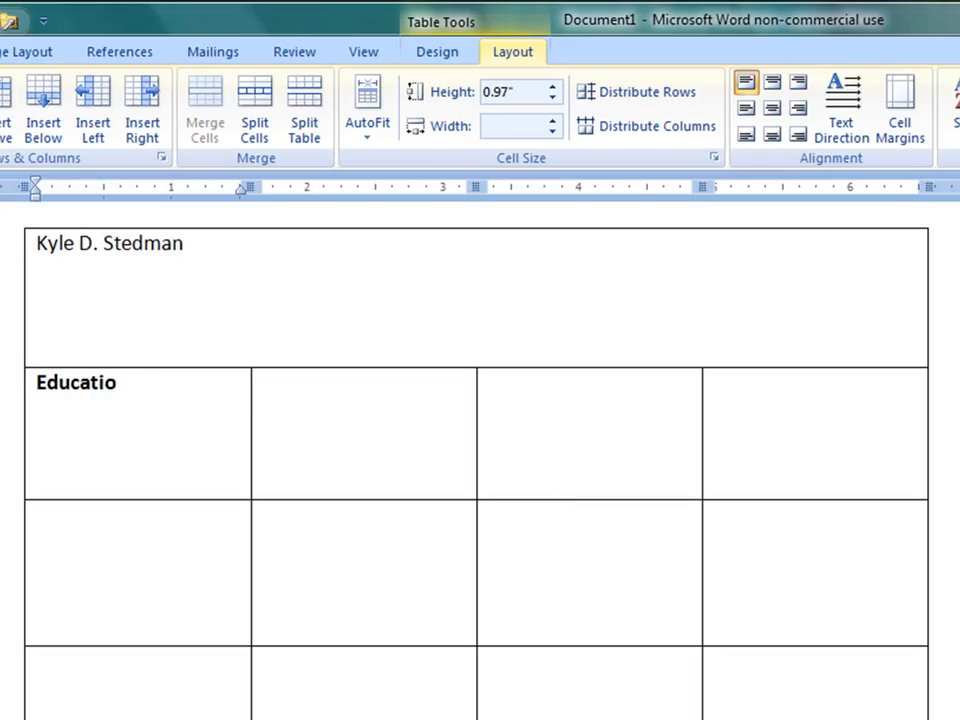
type("n")
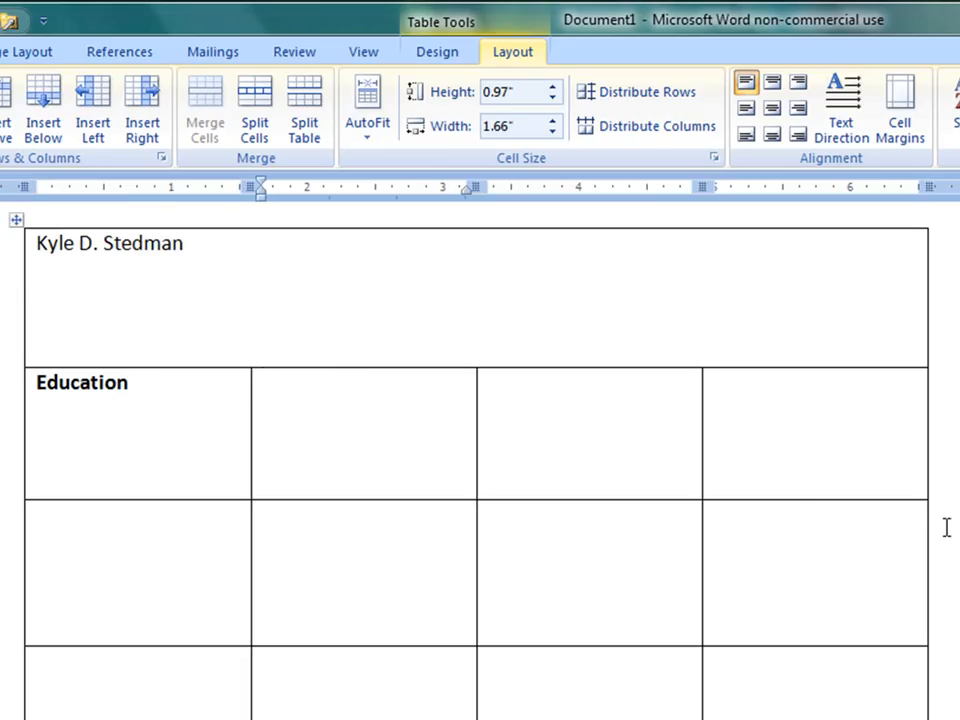
type("First")
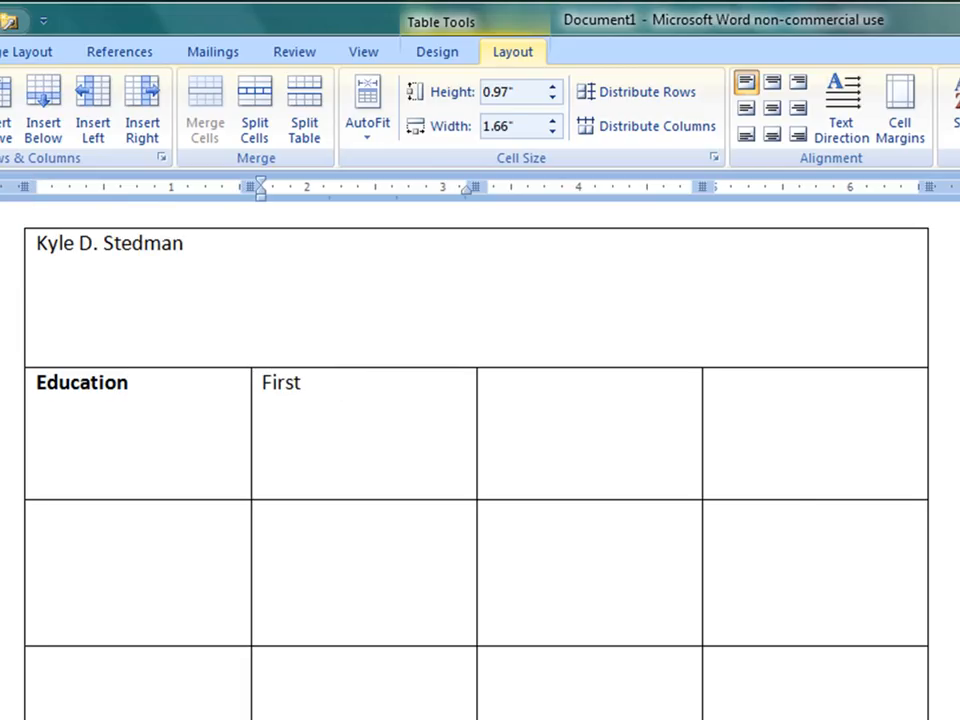
type("Education Info")
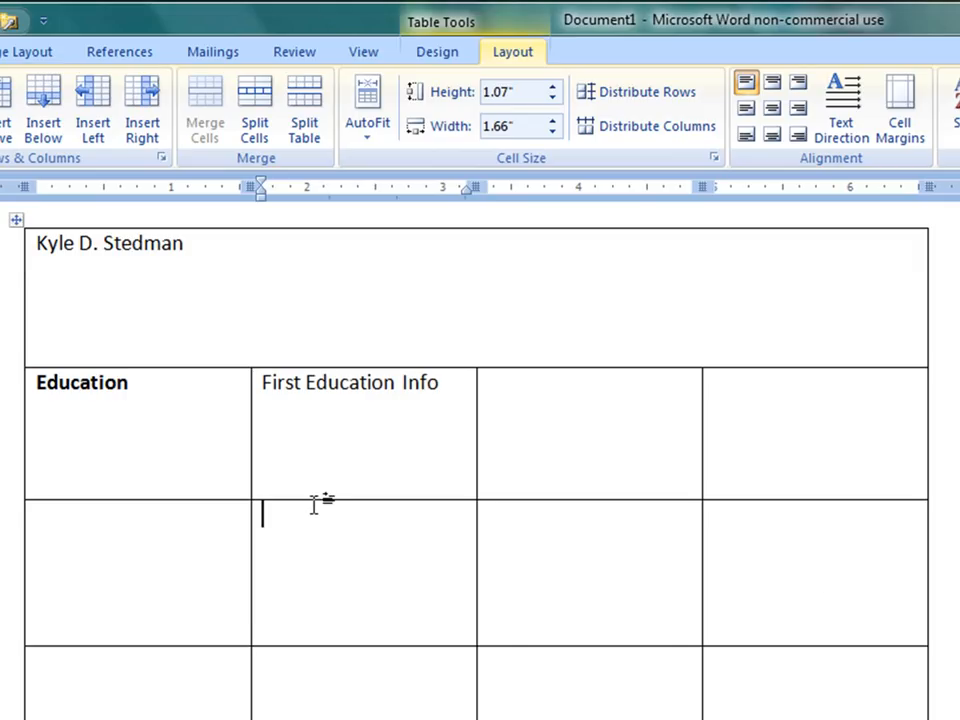
type("Second Educati")
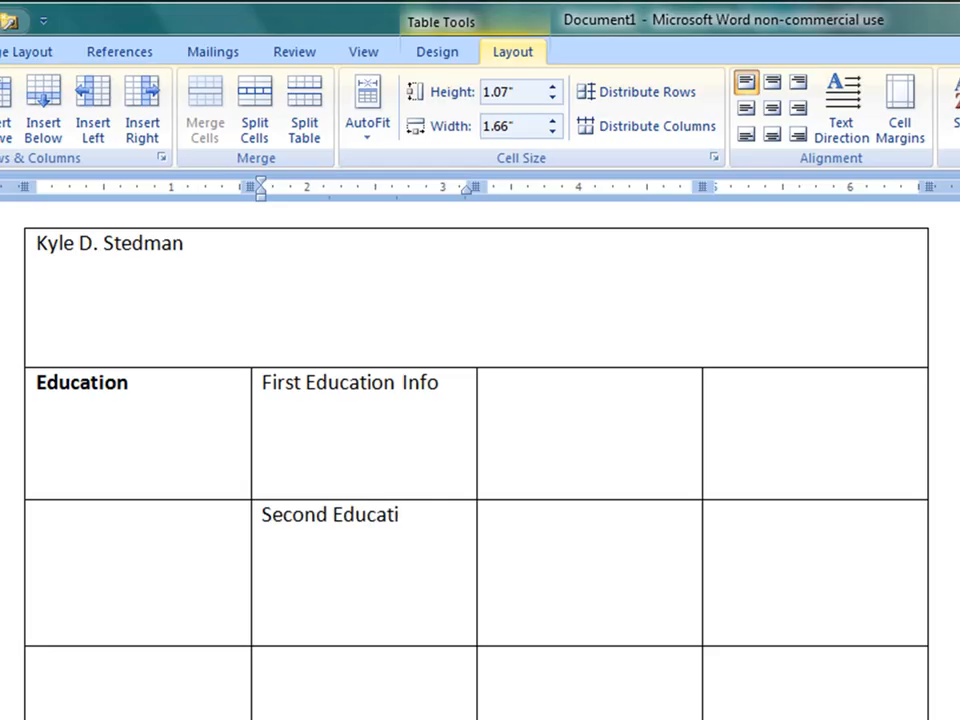
type("on Info")
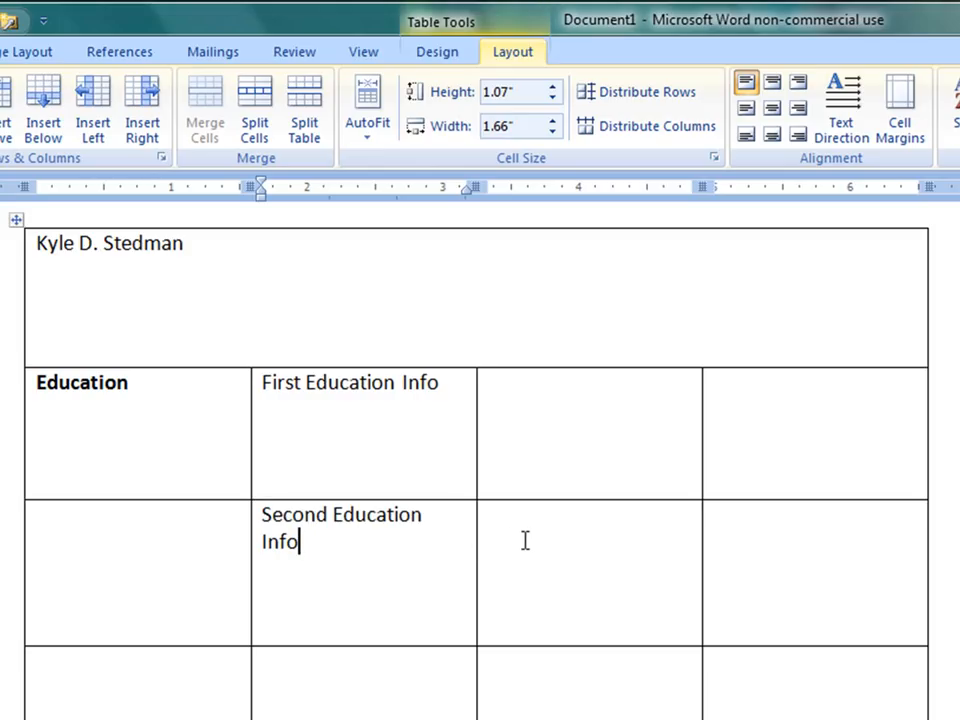
left_click_drag(477, 556, 528, 556)
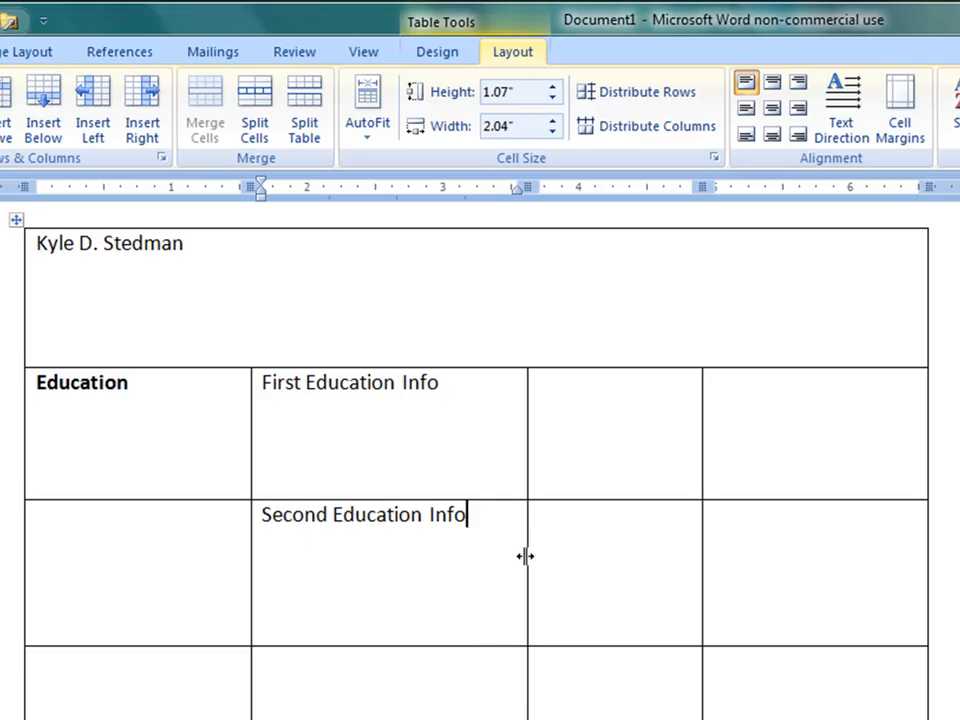
mouse_move(270, 500)
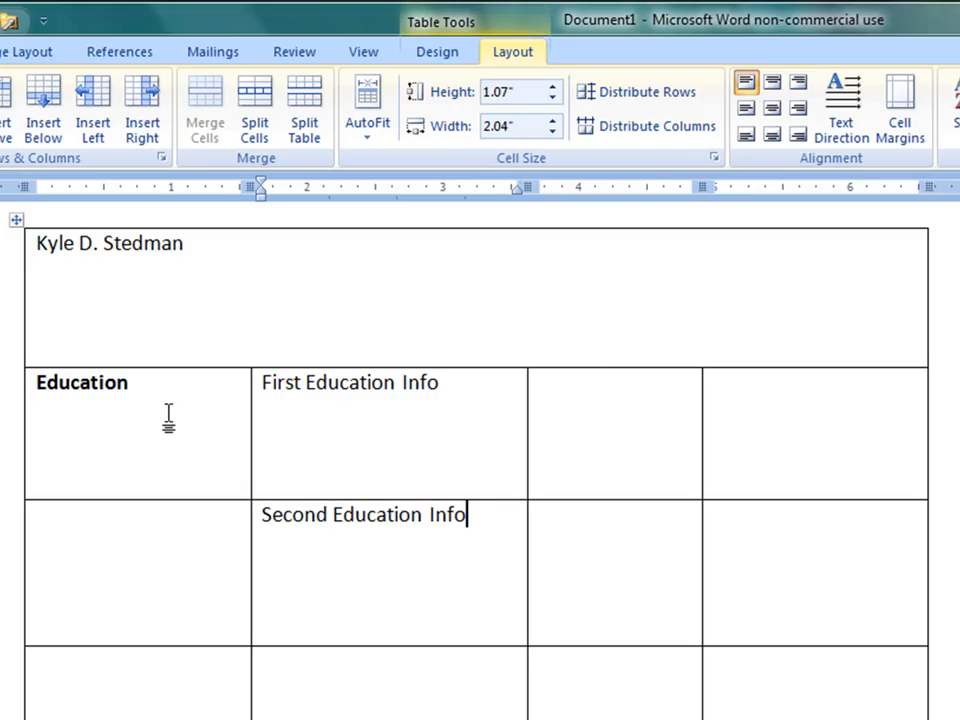
left_click_drag(168, 420, 168, 555)
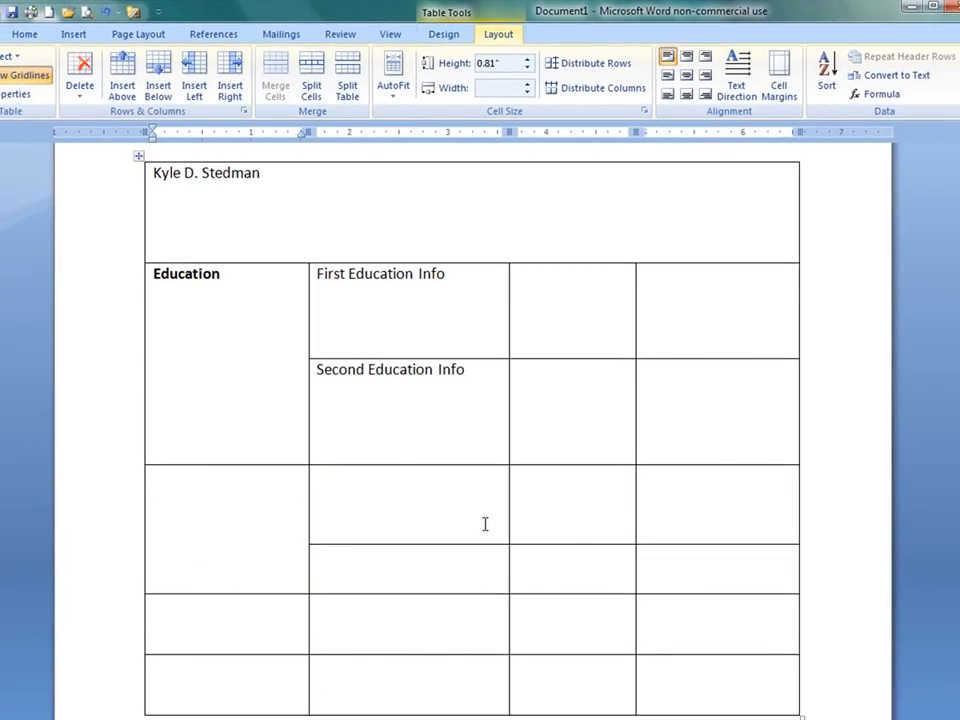
Step: Type bold 'Activities' with 'First Activity Info' and 'Second Activity Info' beside it
type("Activities")
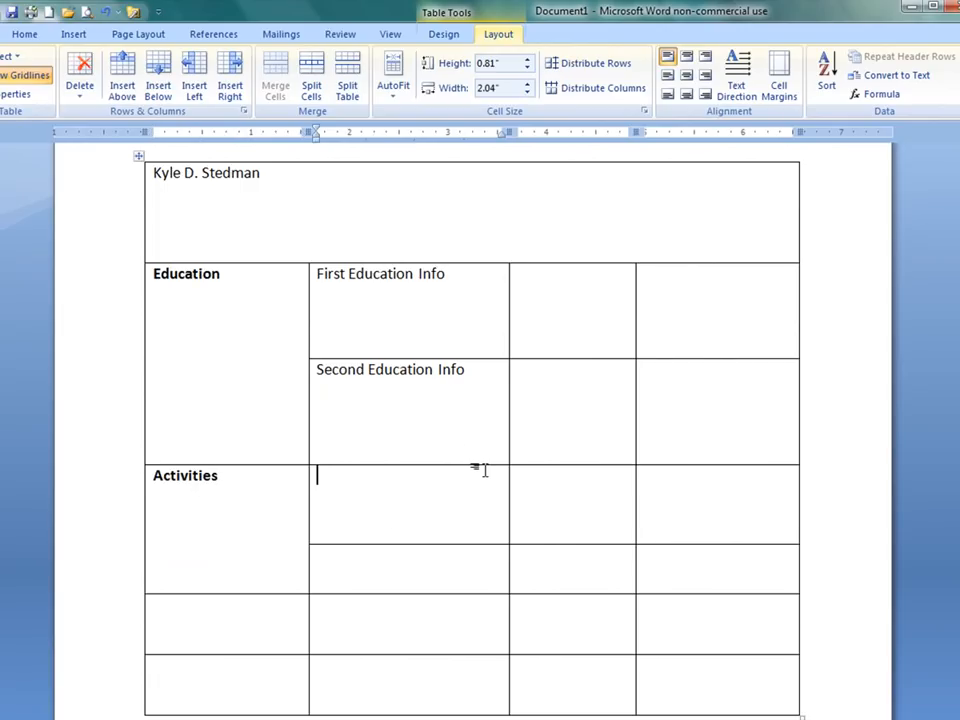
type("First Activity Info")
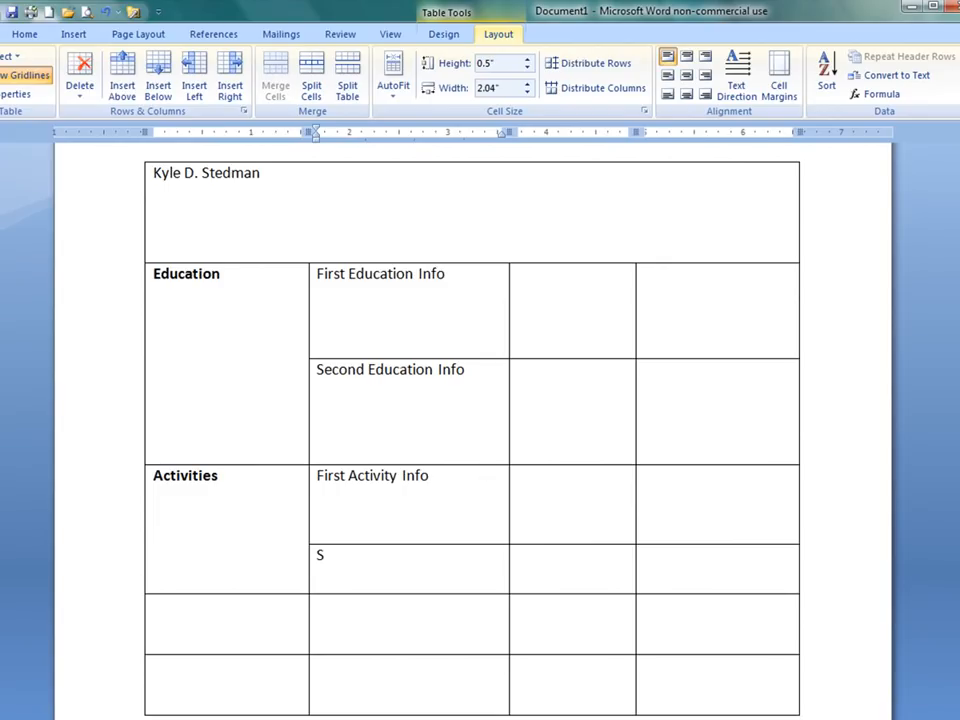
type("econd Activity I")
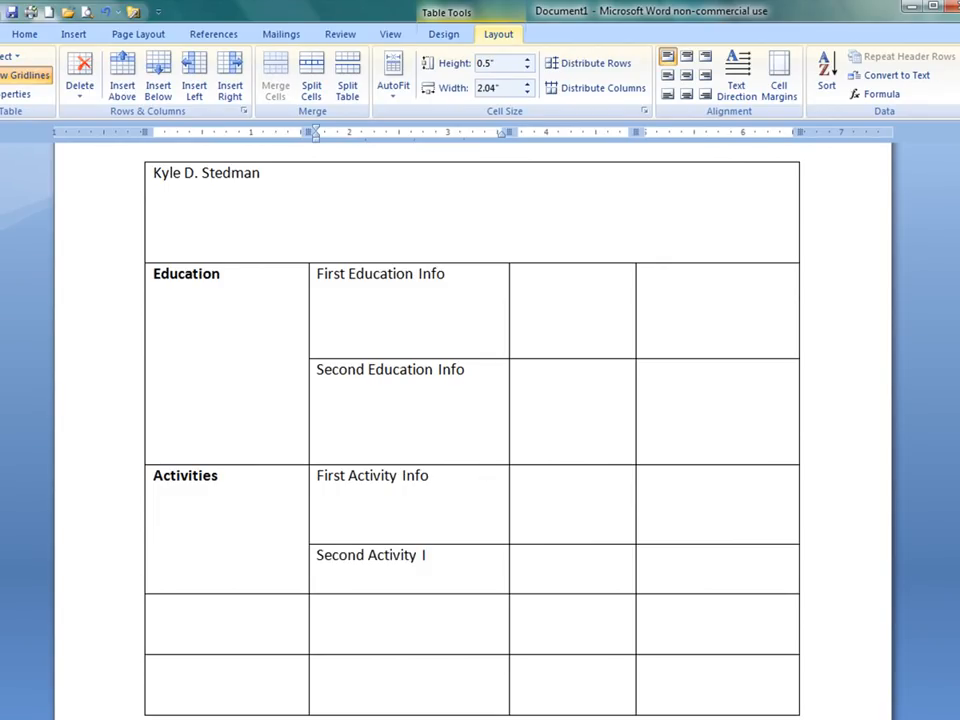
type("nfo")
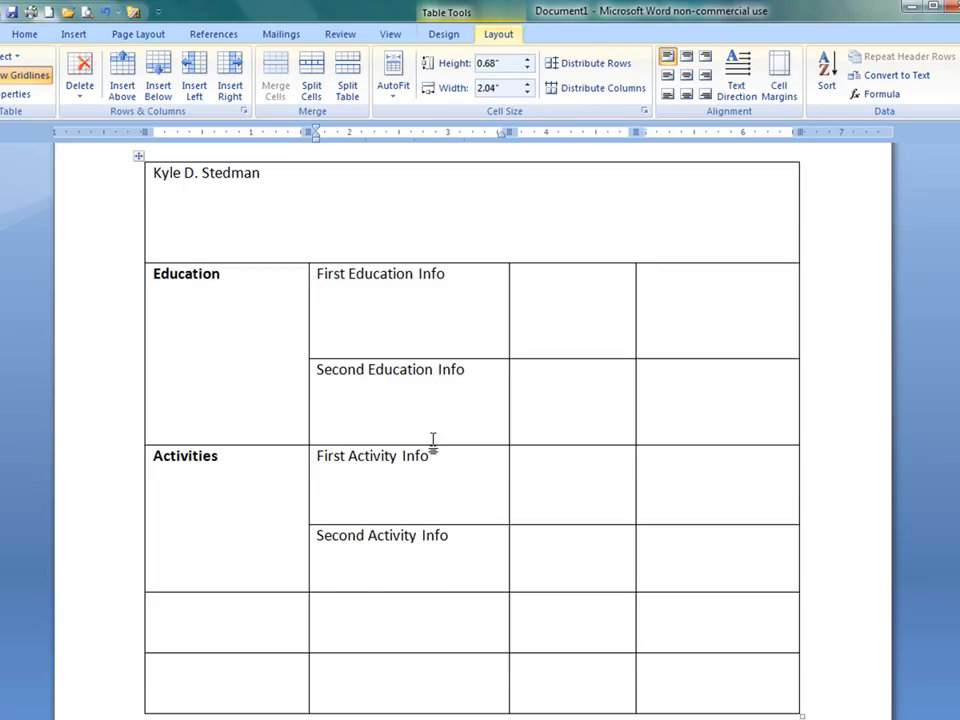
mouse_move(308, 400)
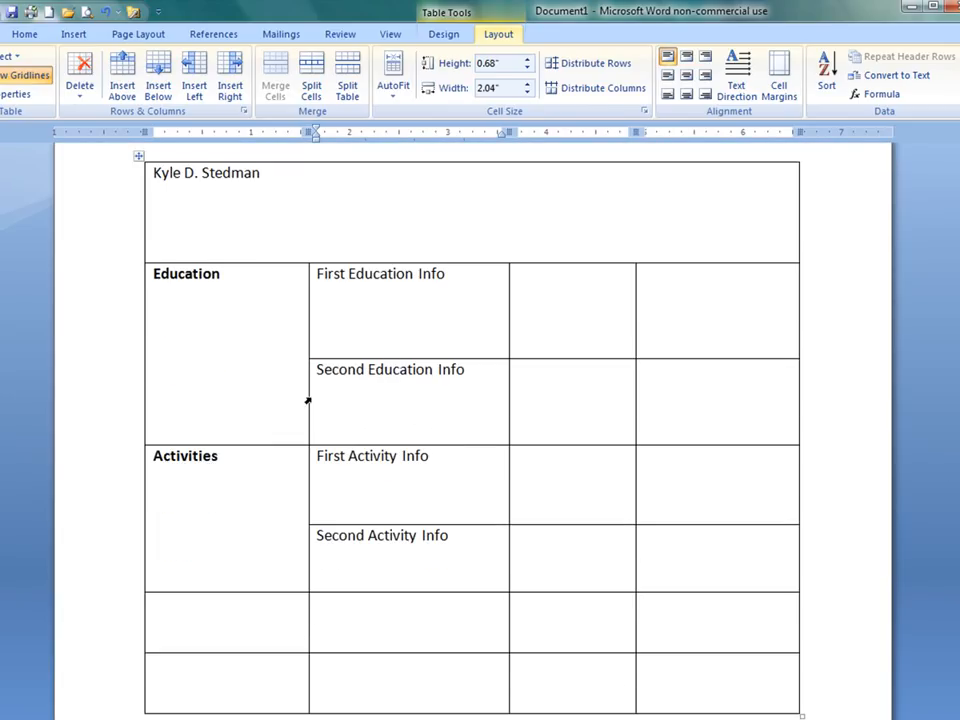
Step: Select the info cells in each row and merge them across the remaining width
left_click_drag(315, 400, 283, 400)
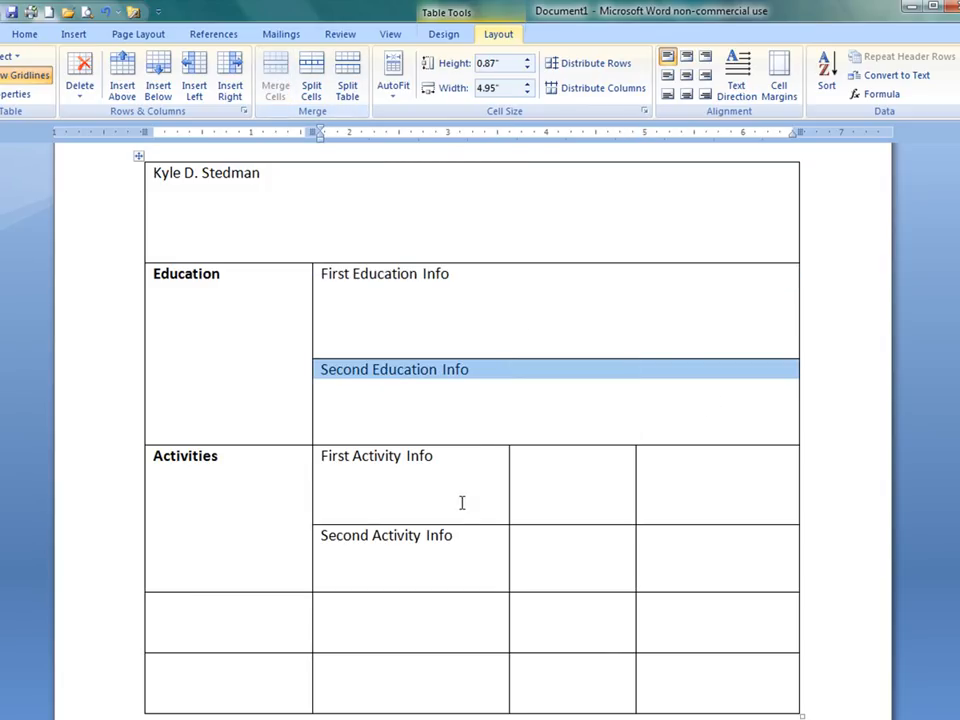
left_click(376, 455)
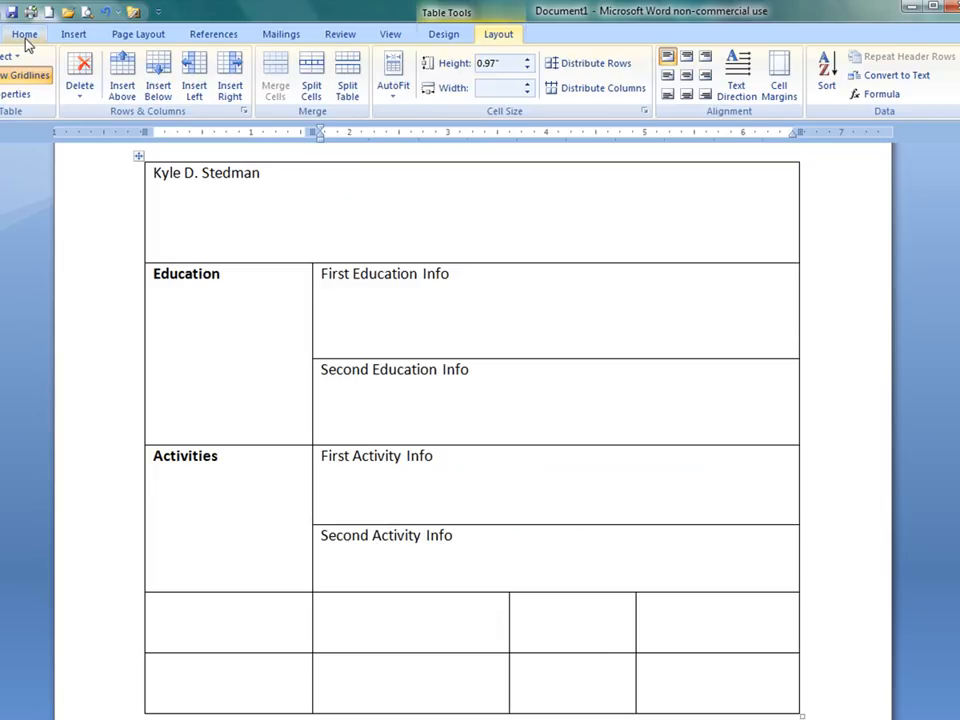
Step: Add bulleted 'College:', 'GPA:' and 'Major:' lines beneath the Education info entries
left_click(24, 33)
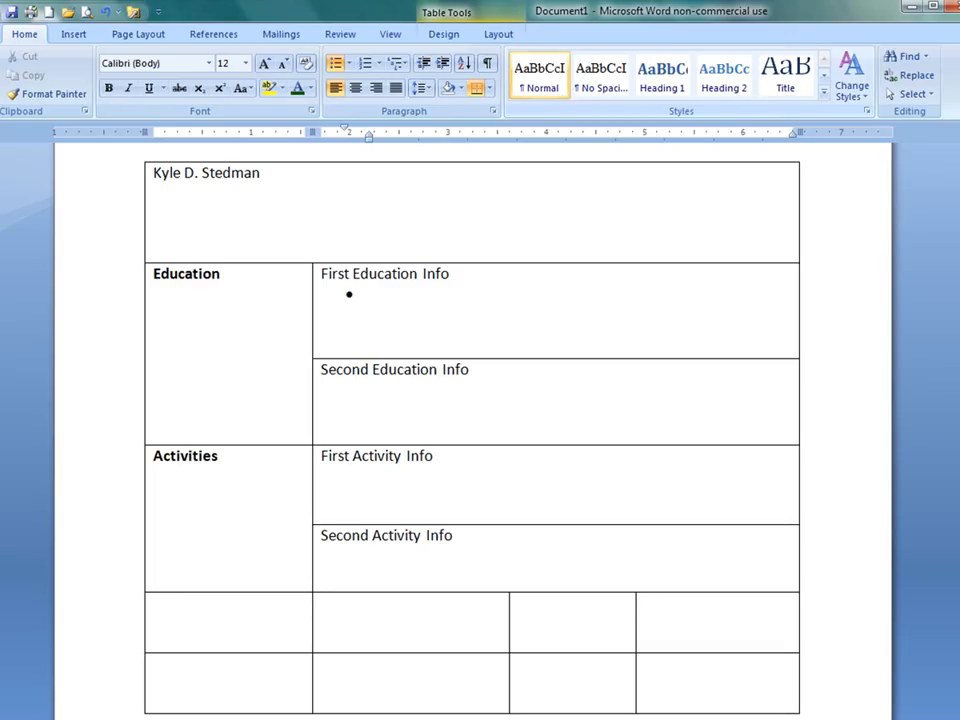
type("College:")
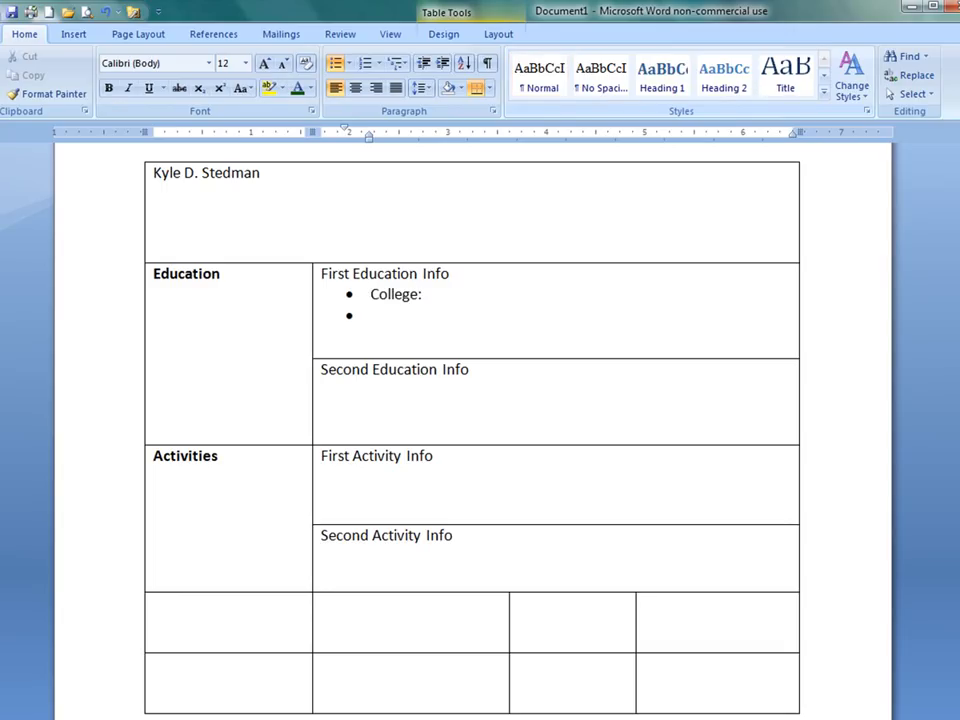
type("GPA:")
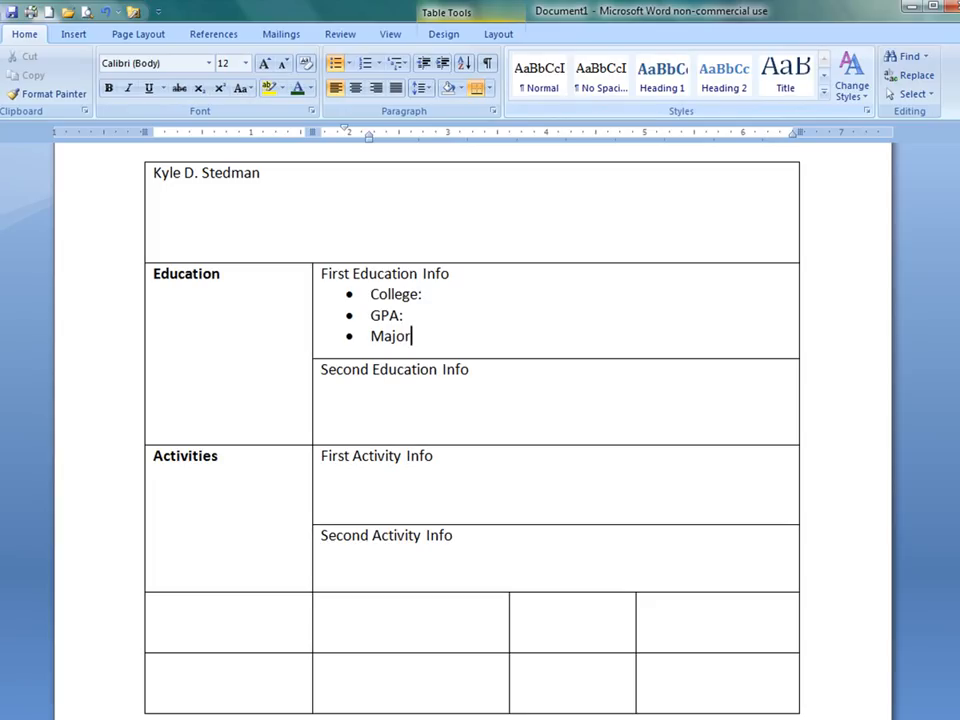
type(":")
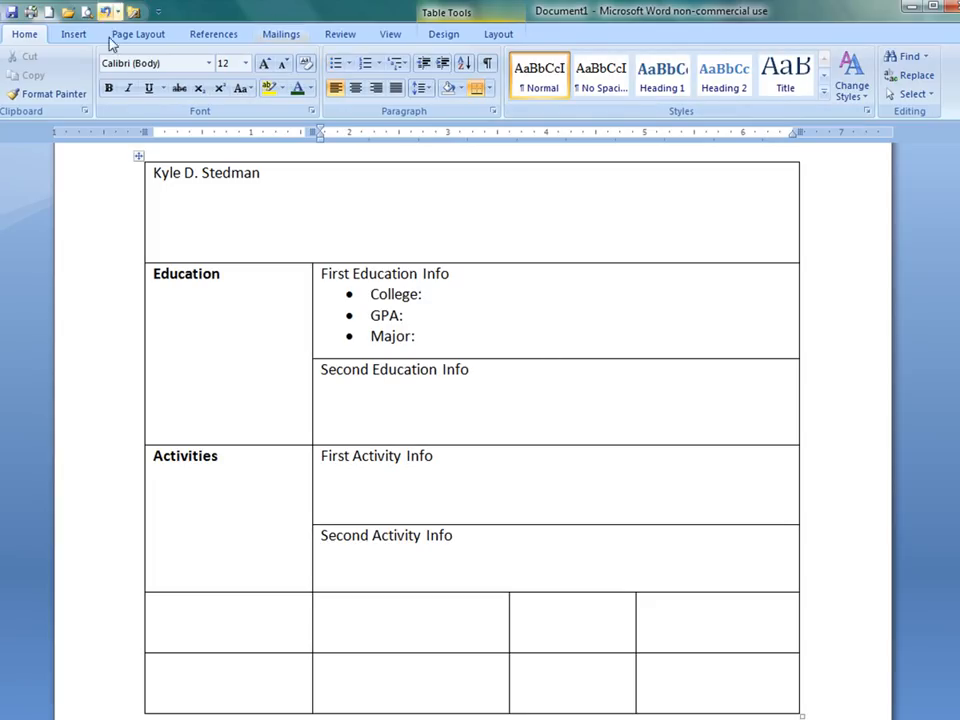
type("Col")
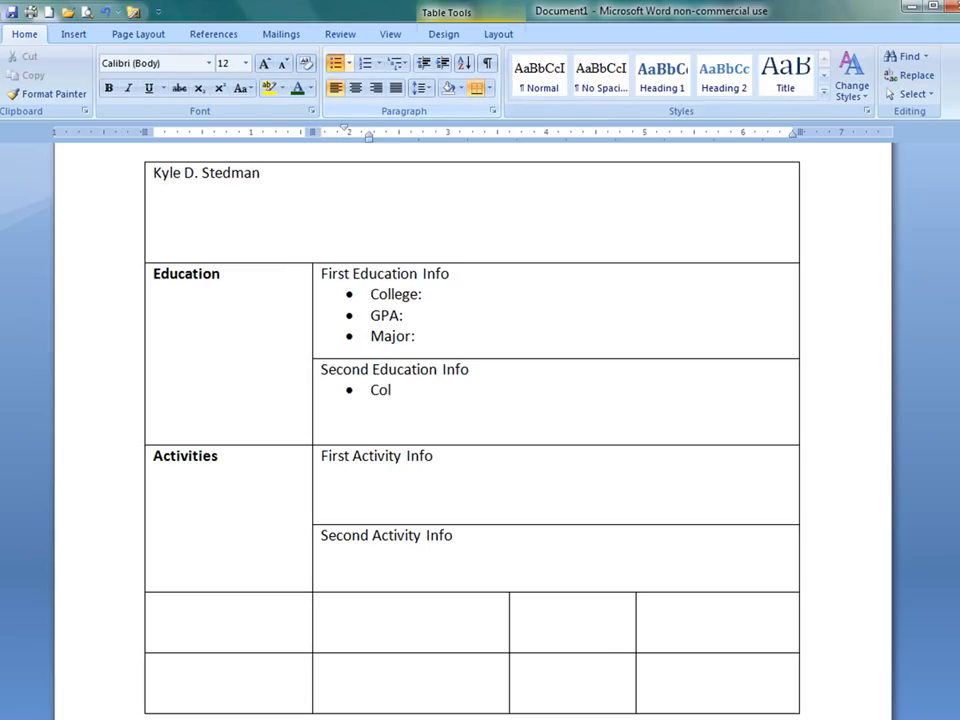
type("lege:")
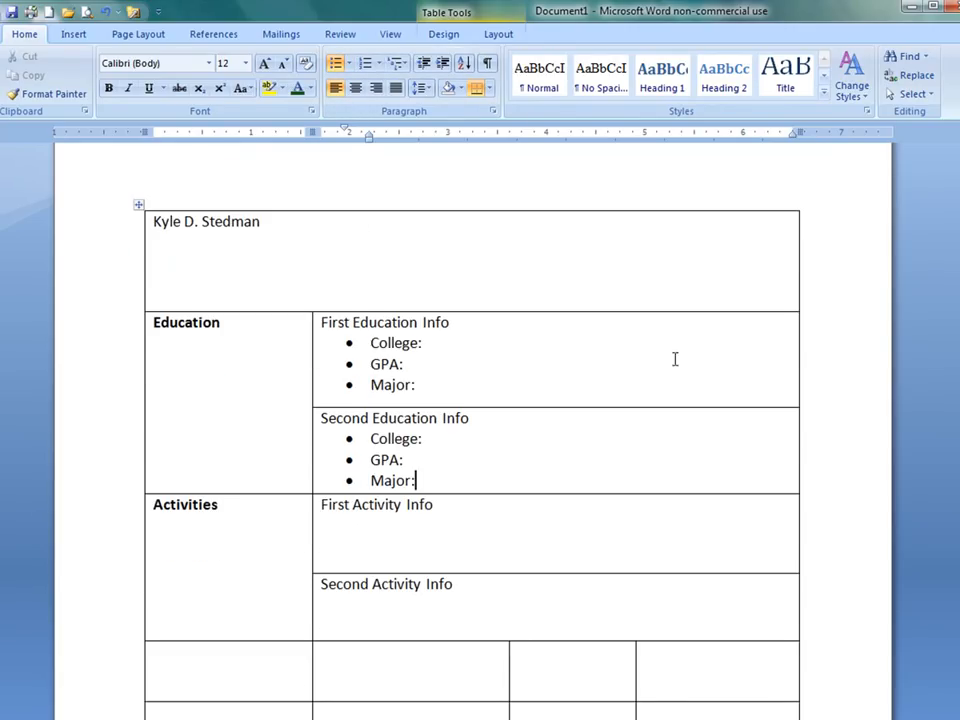
mouse_move(505, 433)
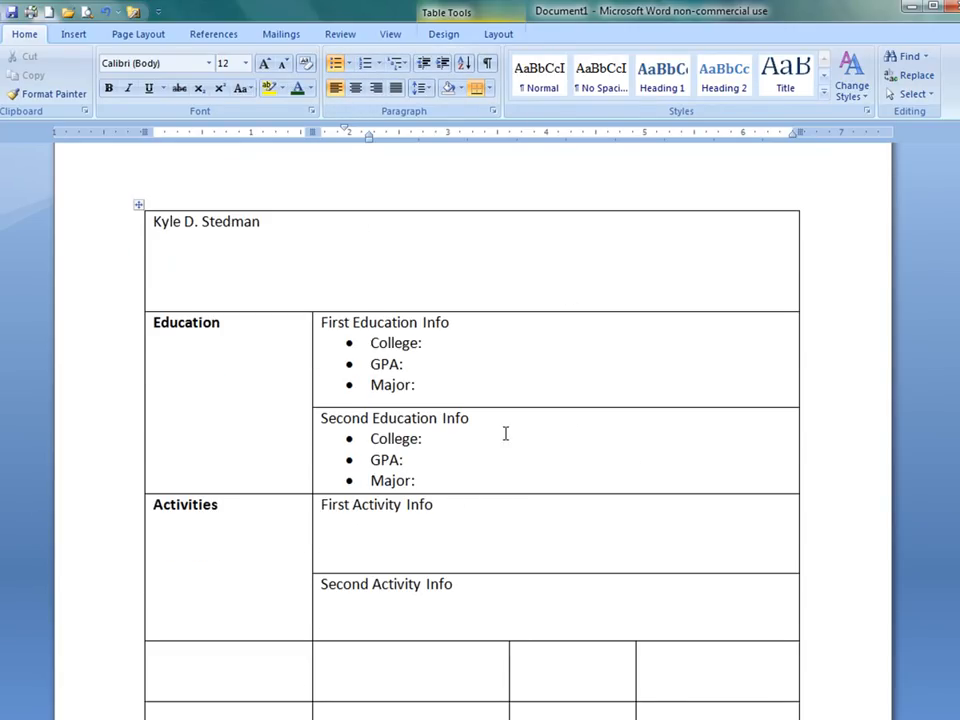
left_click(405, 459)
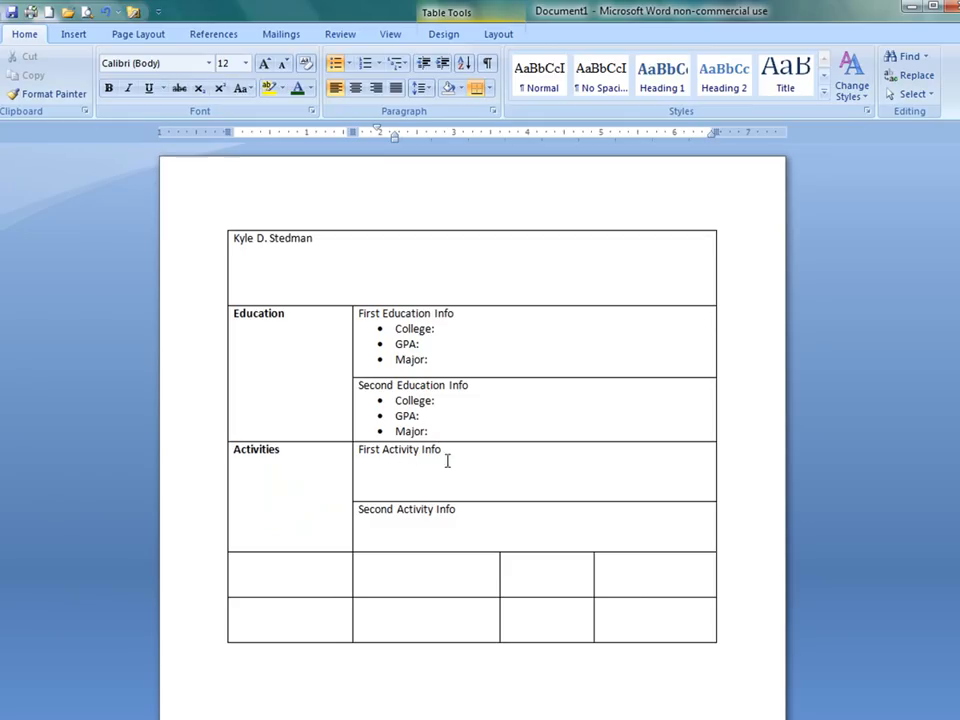
mouse_move(483, 442)
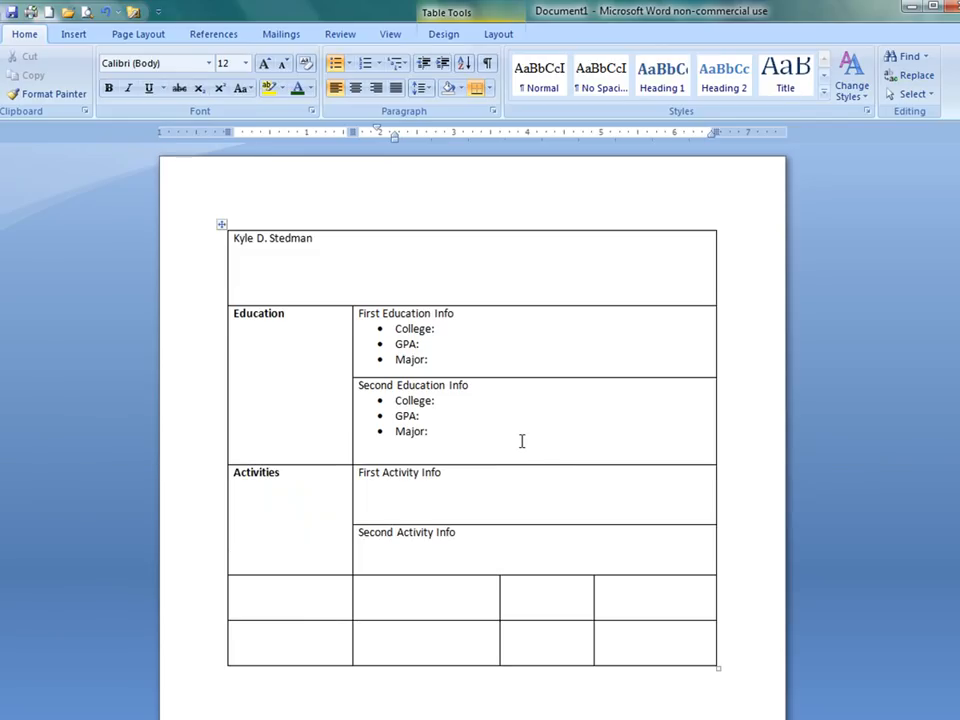
scroll("up", 3)
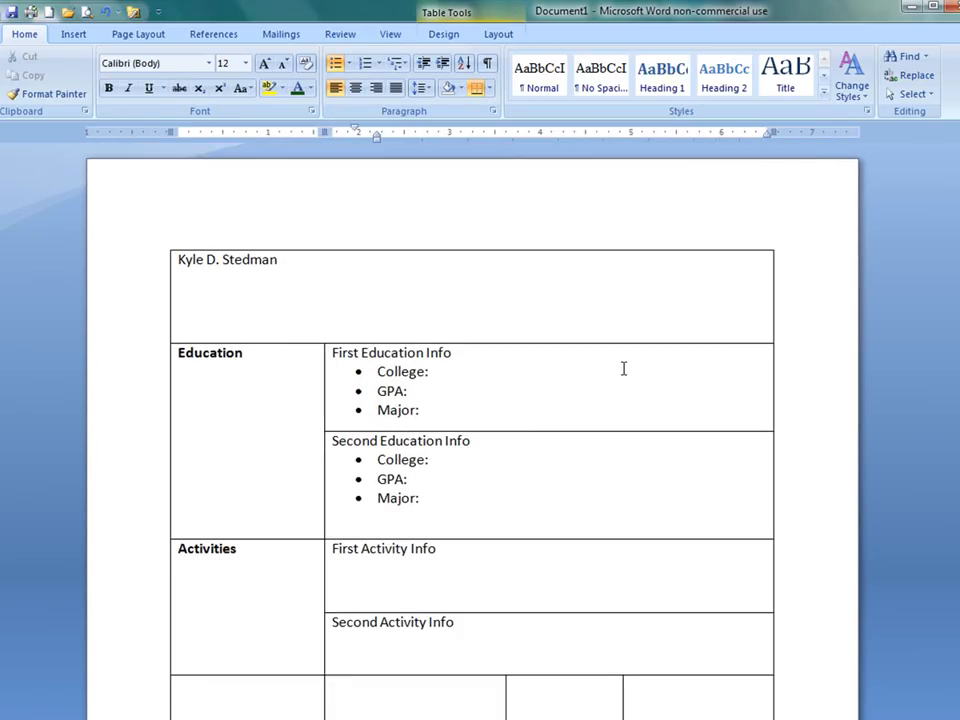
mouse_move(443, 33)
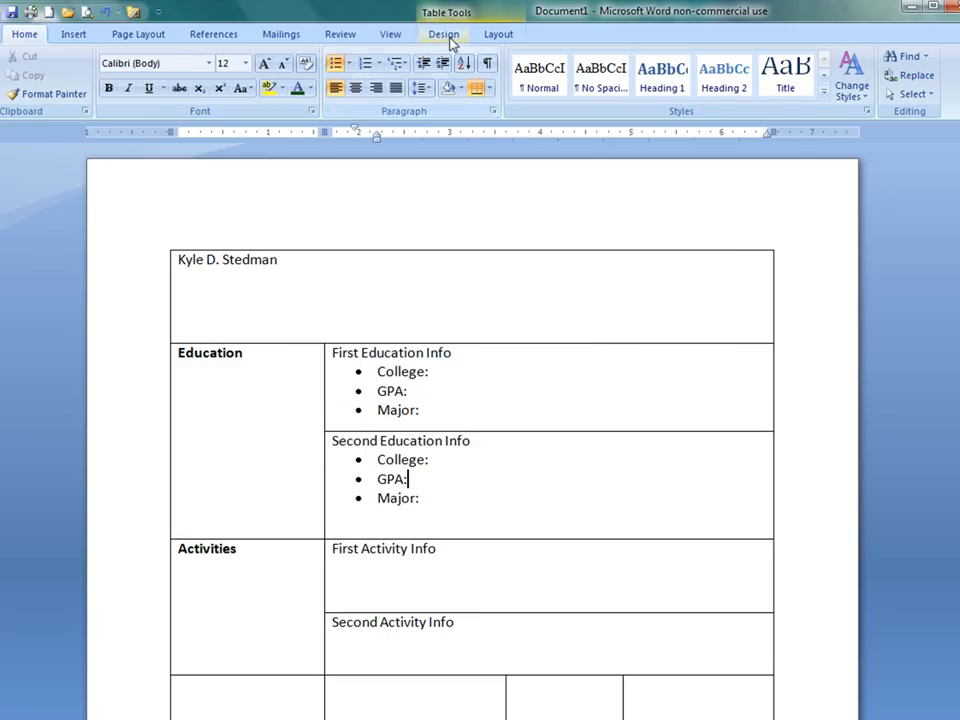
Step: From the Table Tools Design tab, open the Borders dropdown list for the resume table
left_click(443, 33)
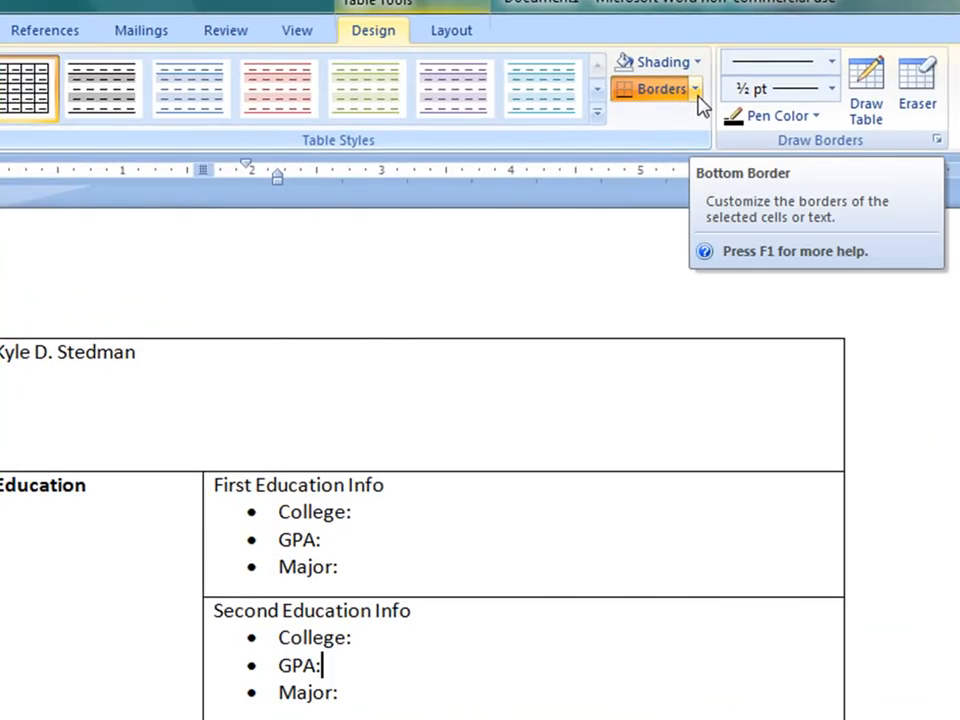
left_click(696, 89)
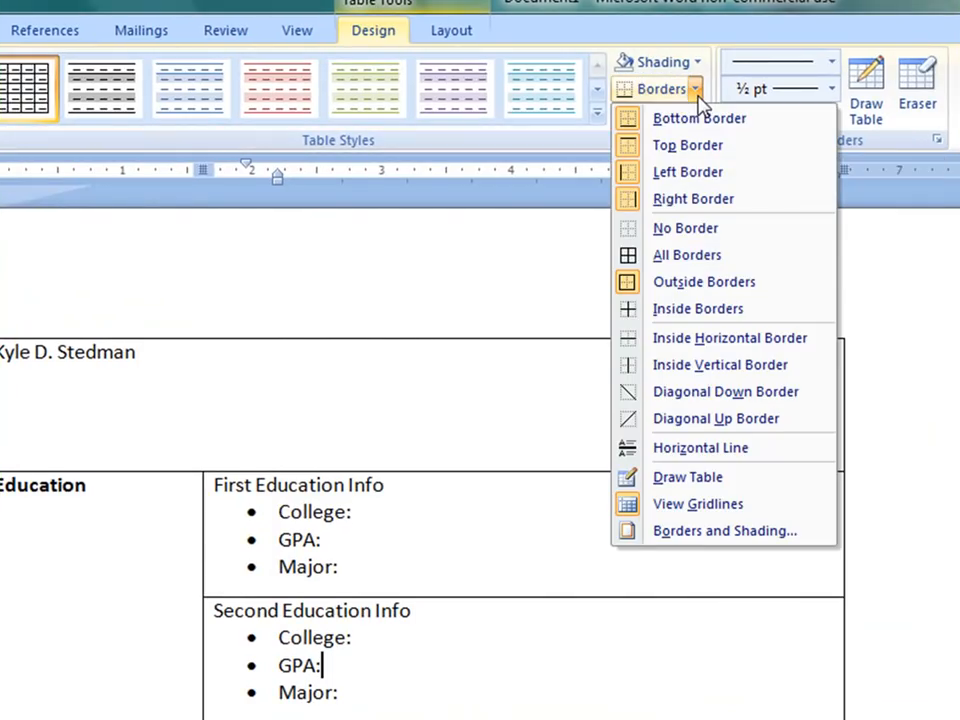
mouse_move(700, 145)
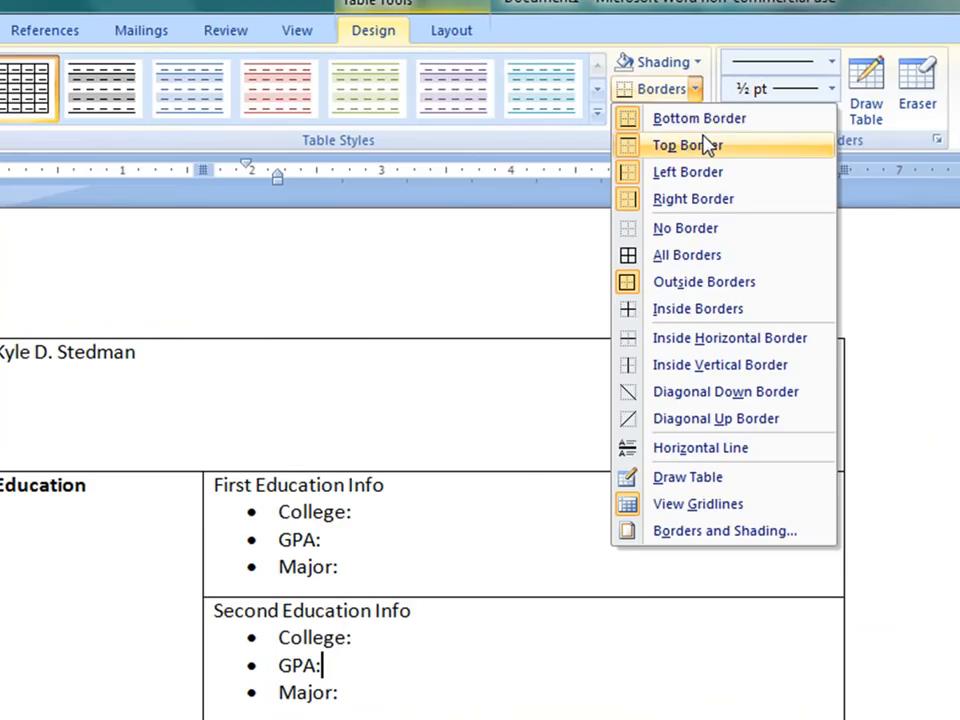
mouse_move(686, 254)
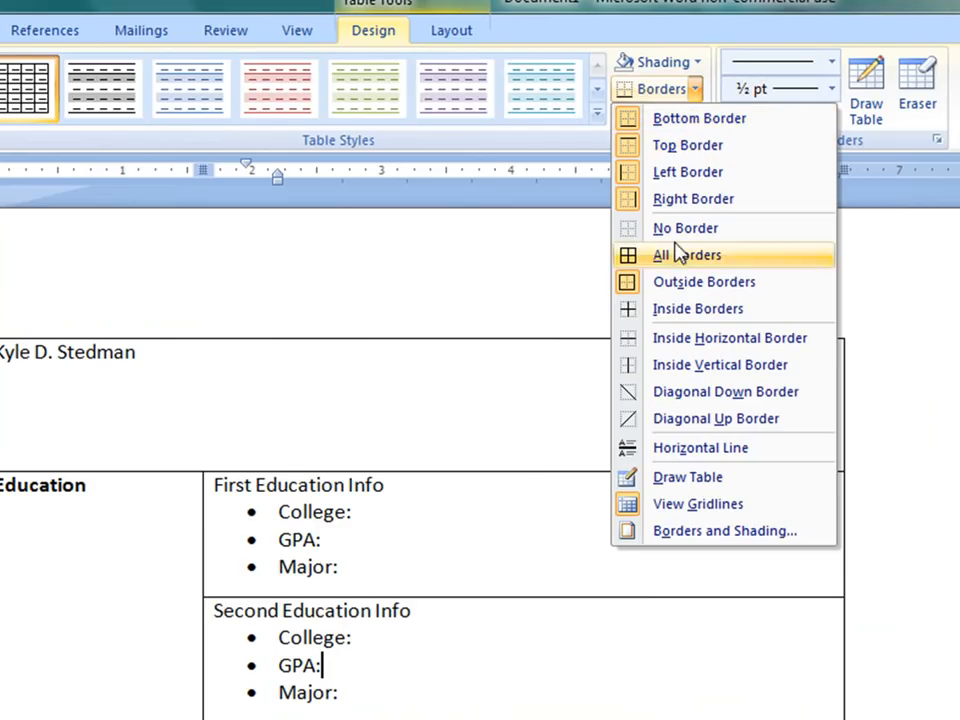
mouse_move(693, 199)
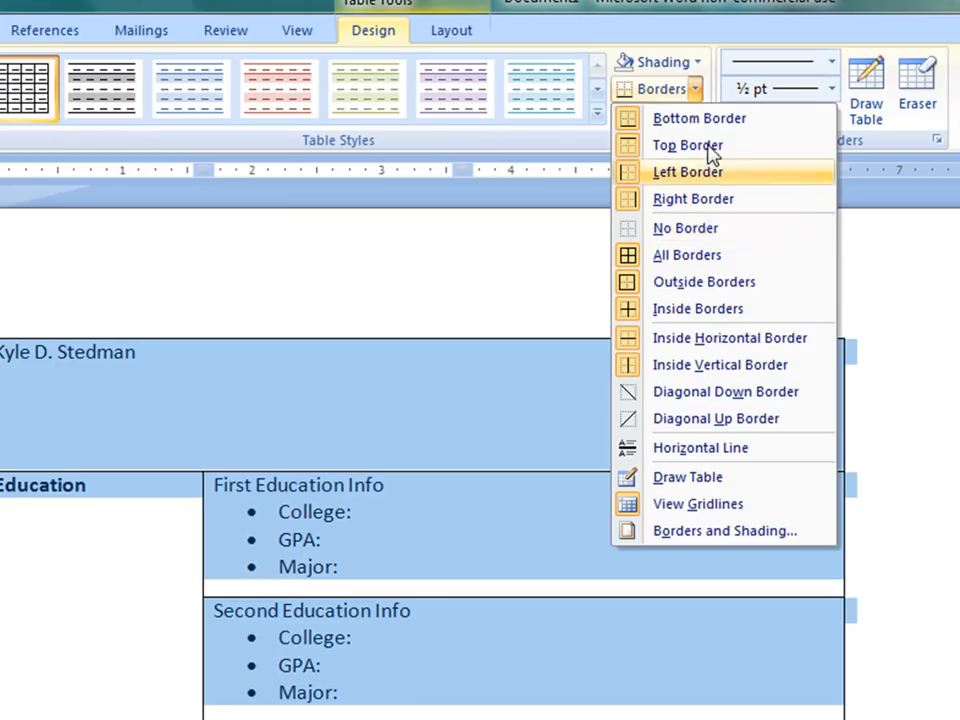
mouse_move(687, 145)
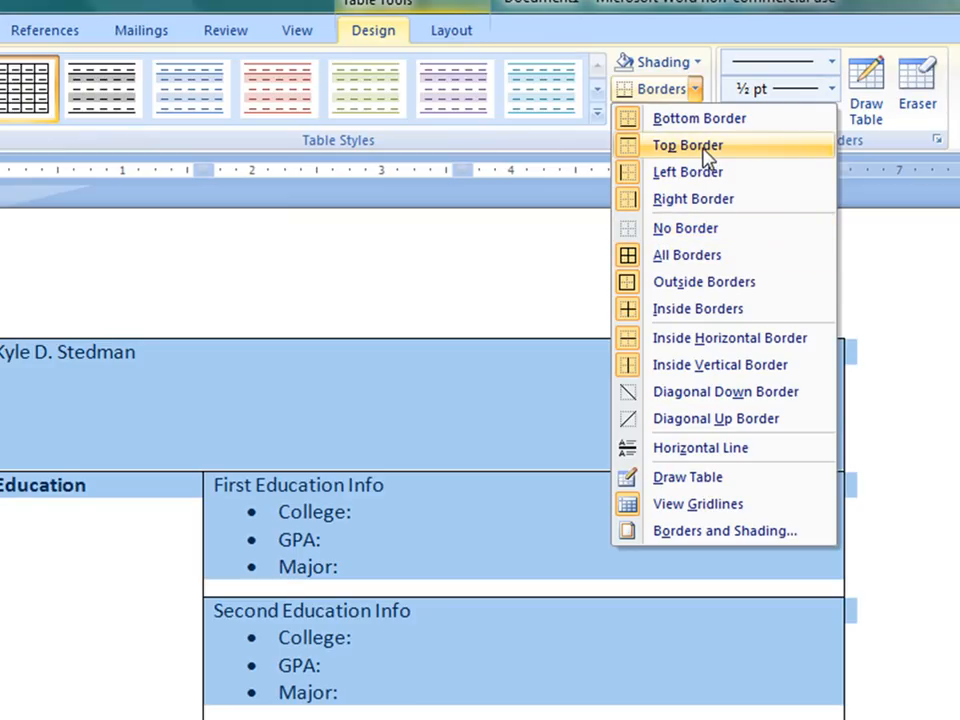
mouse_move(693, 531)
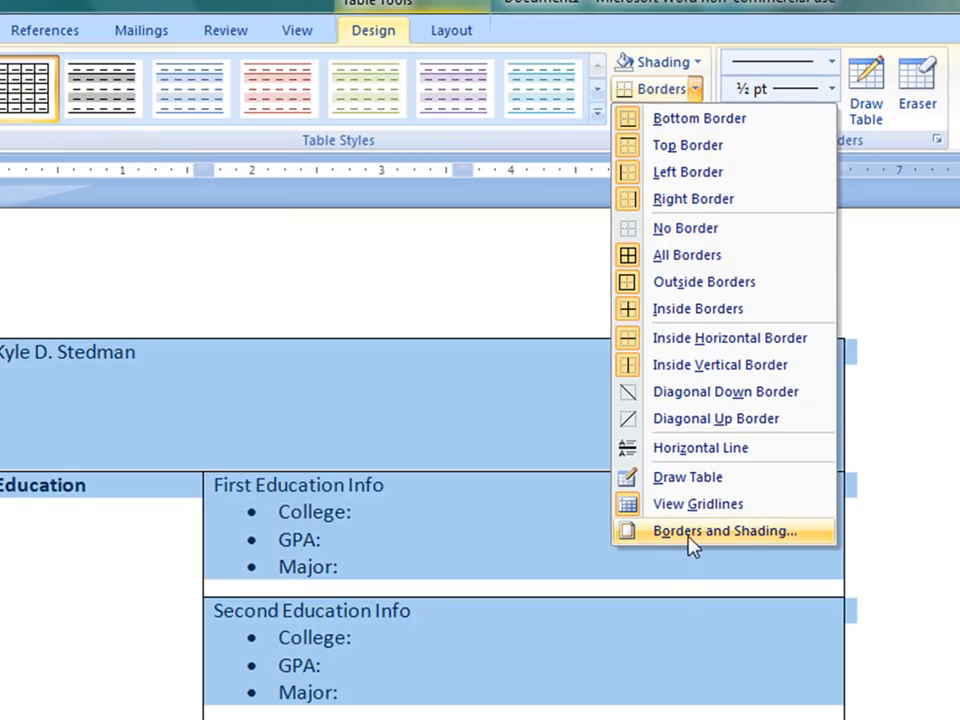
mouse_move(763, 549)
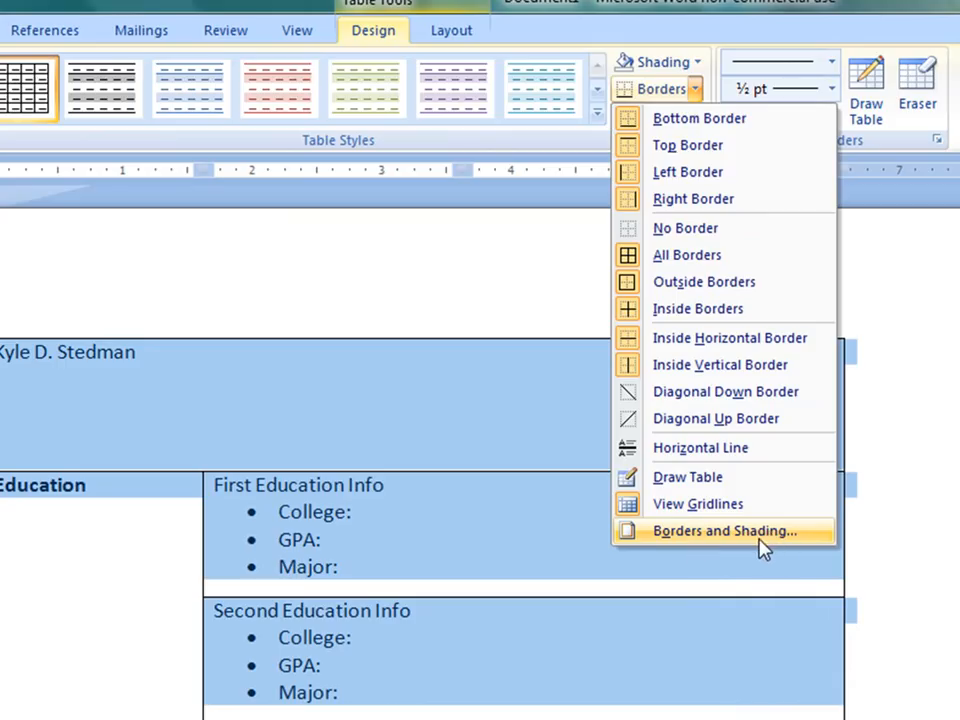
Step: In Borders and Shading, choose None applied to the whole table and confirm
left_click(725, 531)
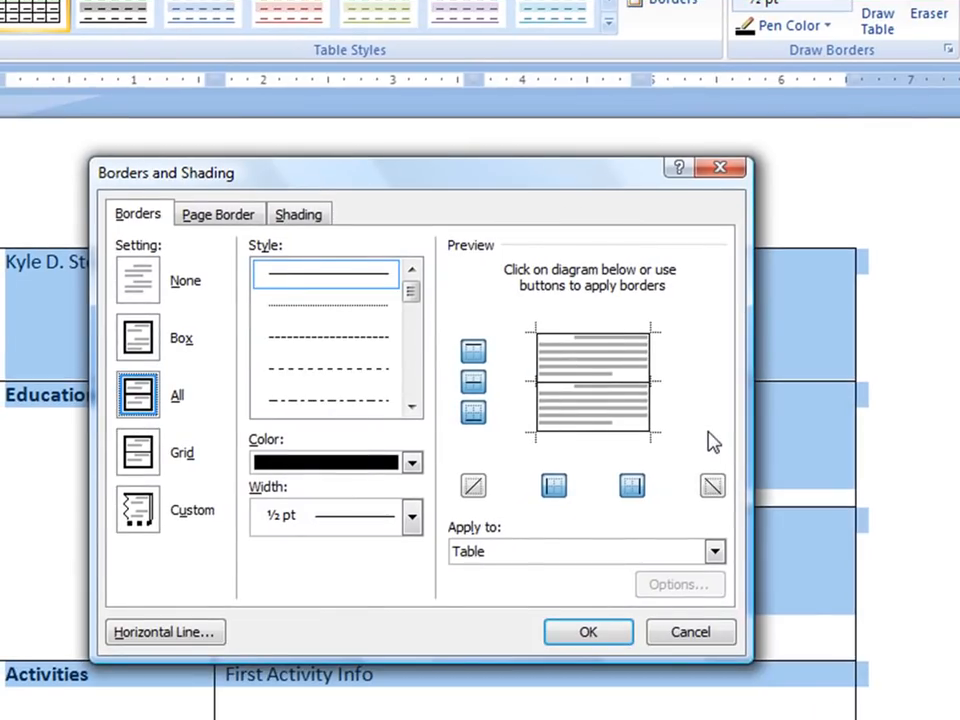
mouse_move(135, 295)
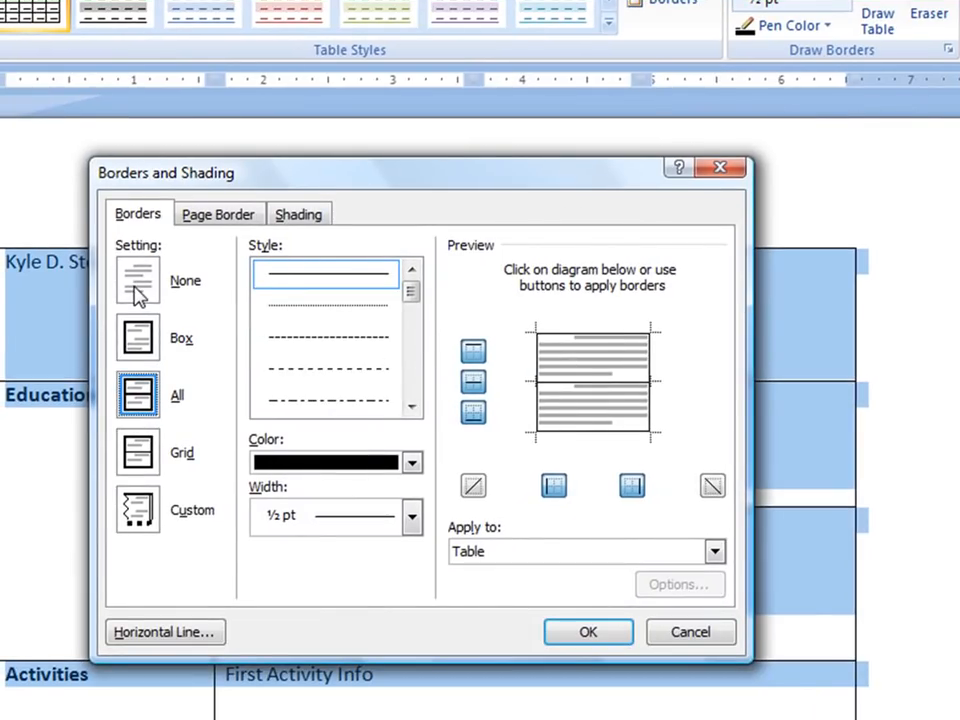
left_click(137, 280)
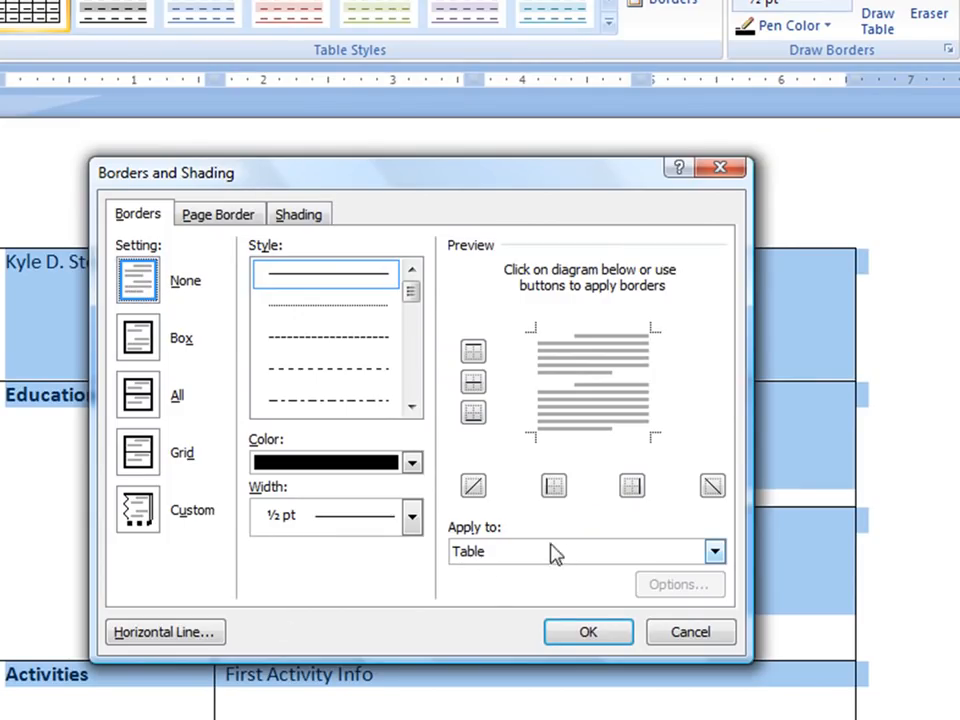
left_click(714, 551)
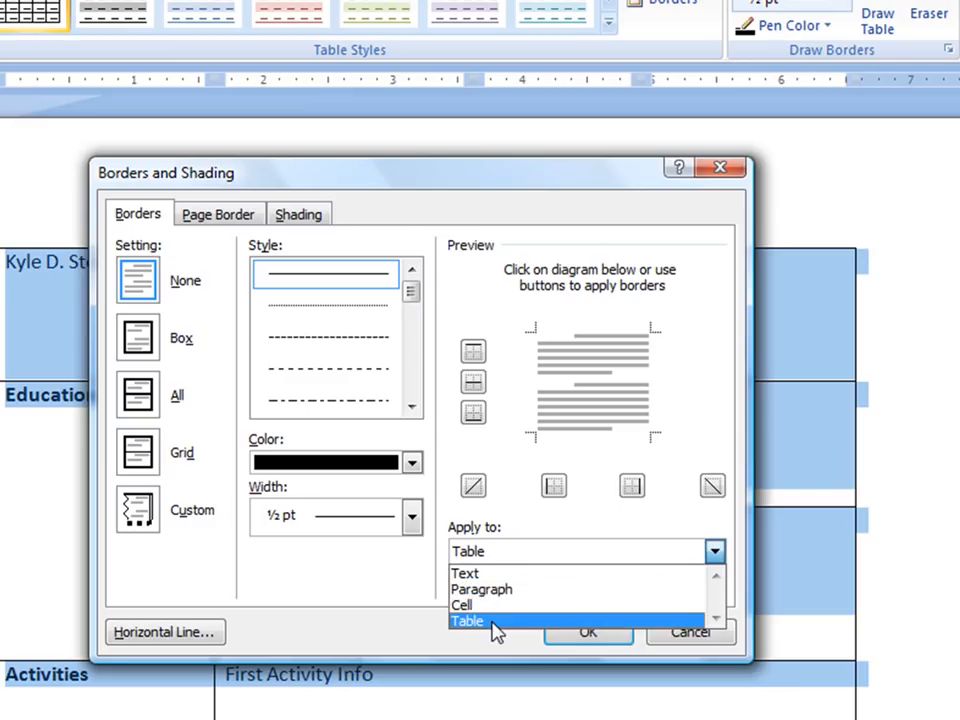
left_click(467, 621)
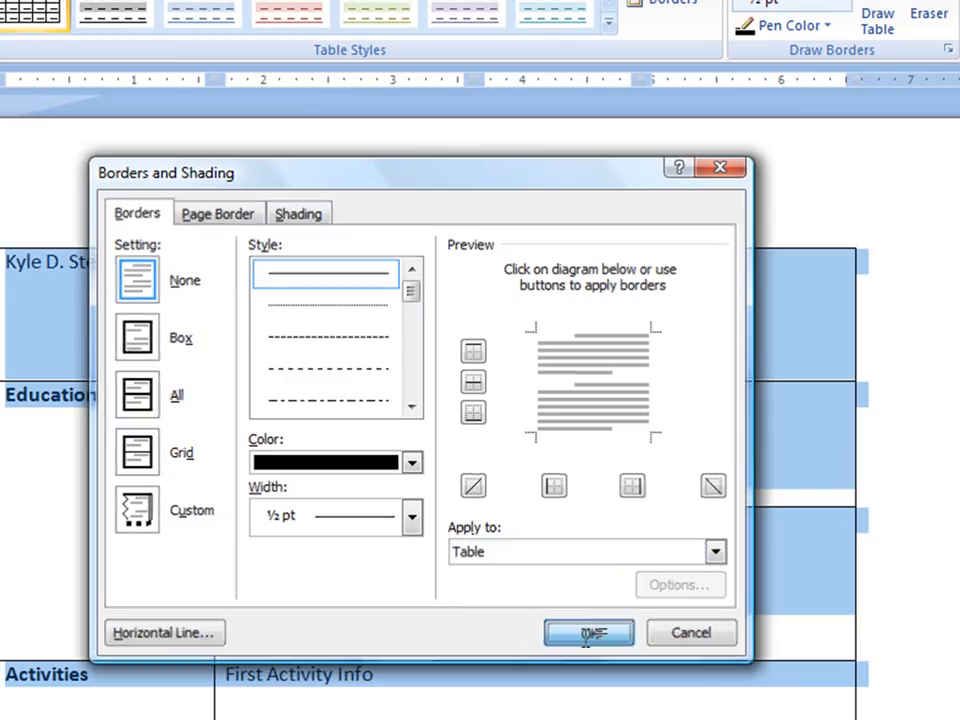
left_click(588, 632)
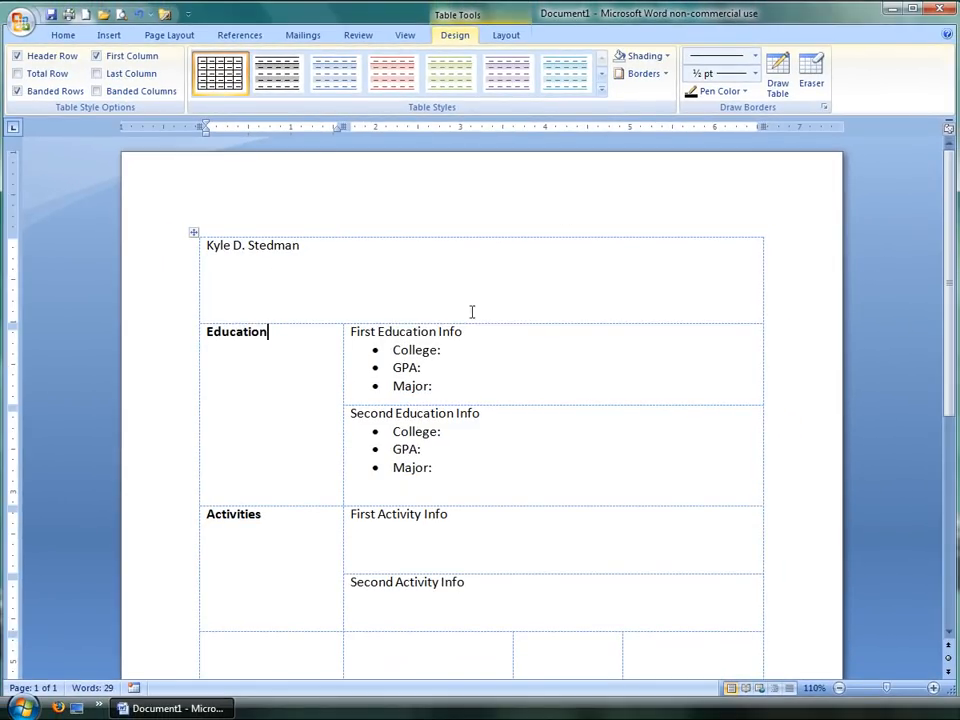
mouse_move(448, 374)
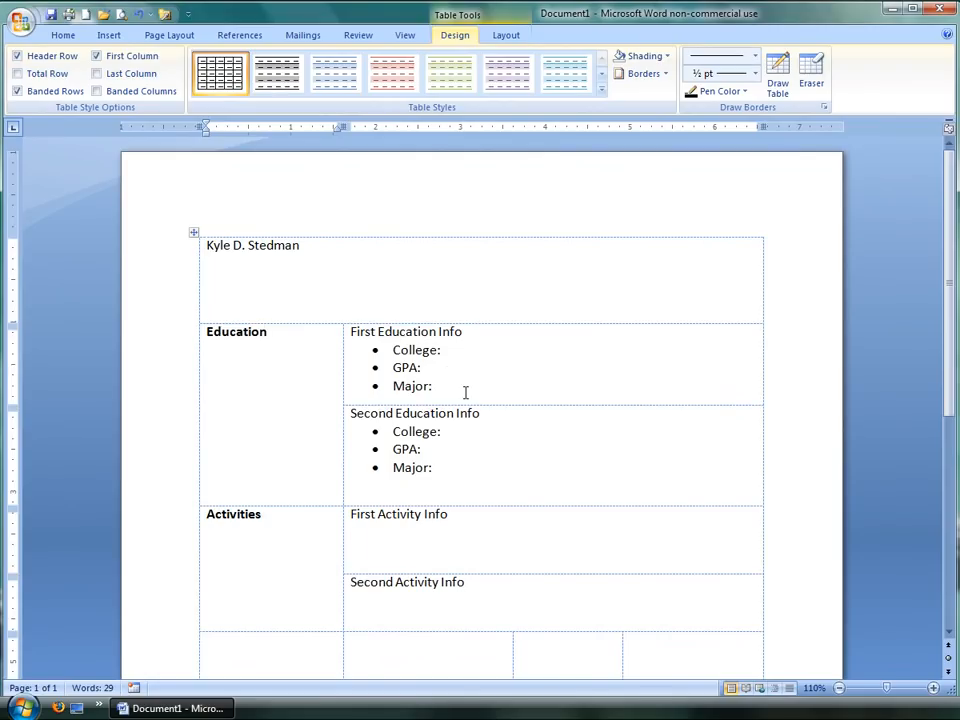
mouse_move(577, 412)
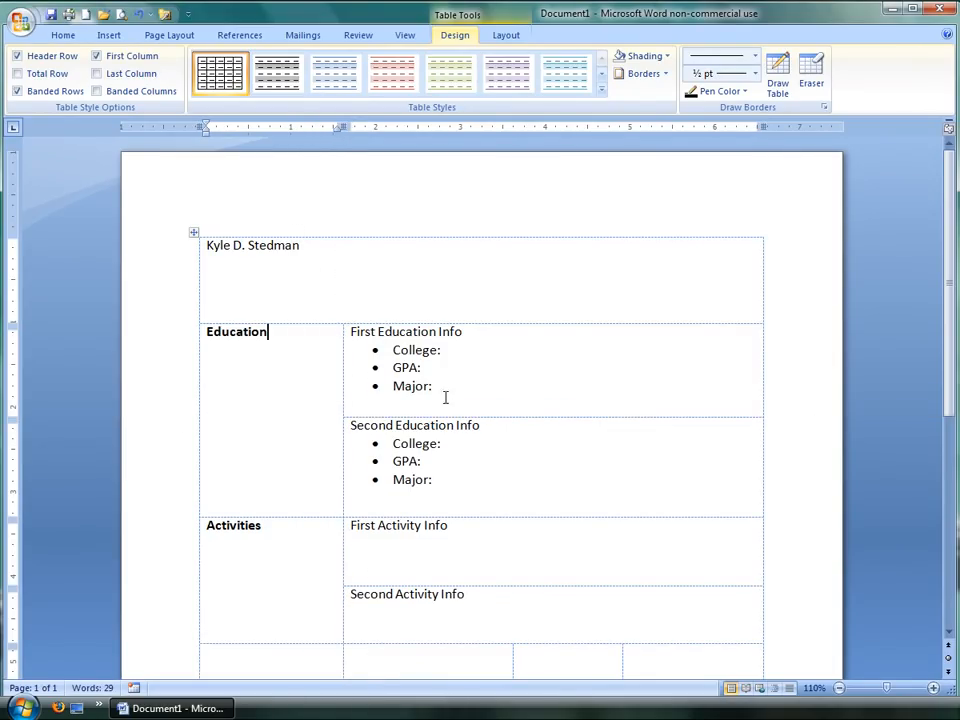
mouse_move(483, 397)
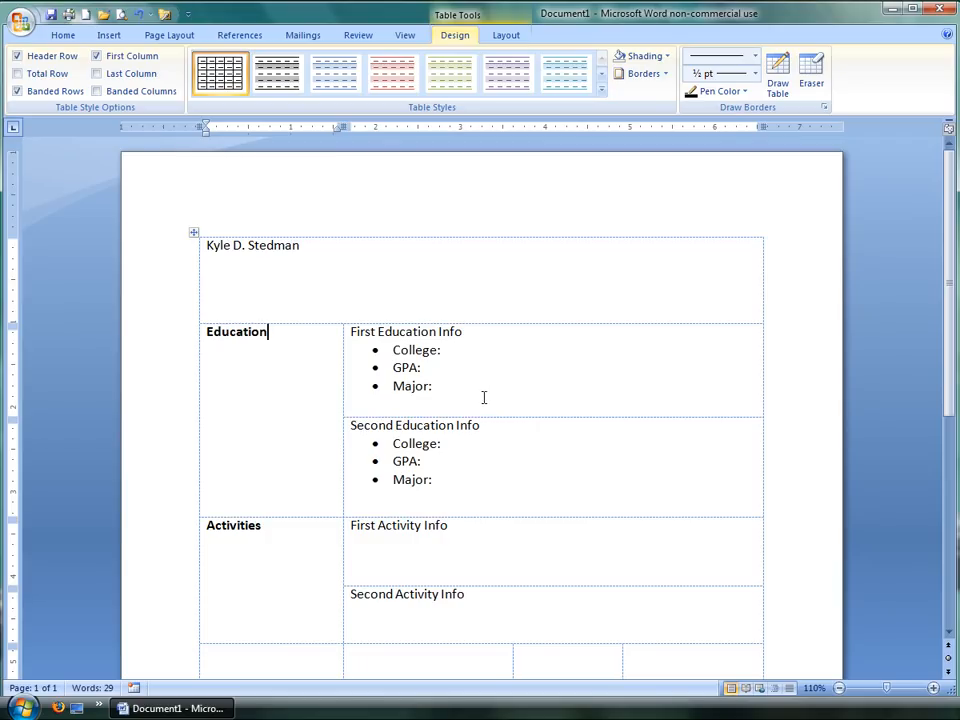
Step: Open the Office button menu to preview the printed resume page
left_click(22, 20)
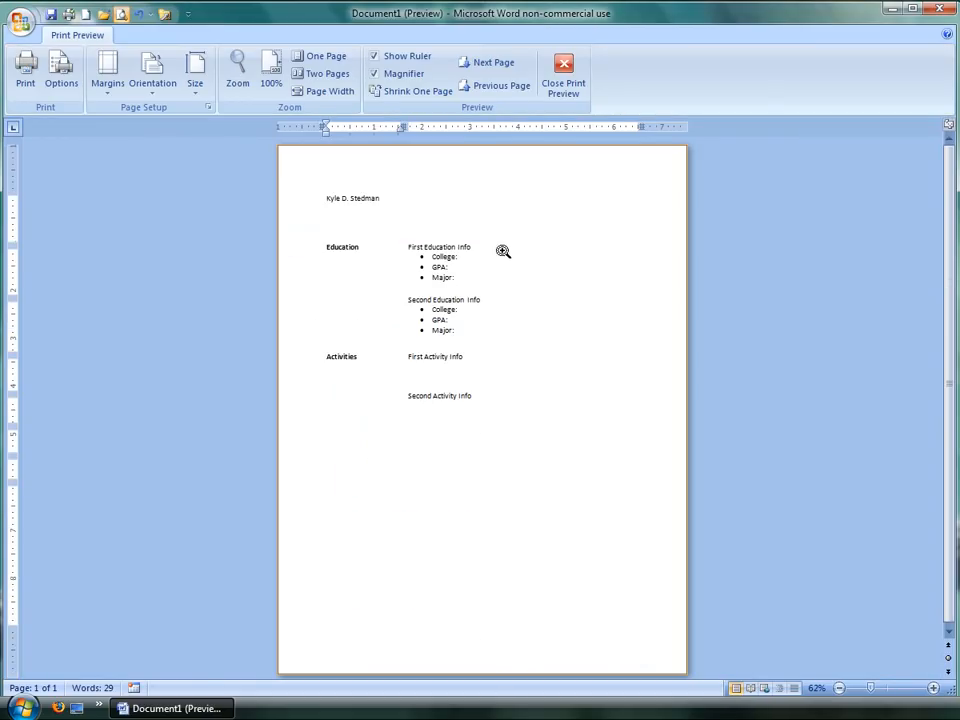
mouse_move(563, 75)
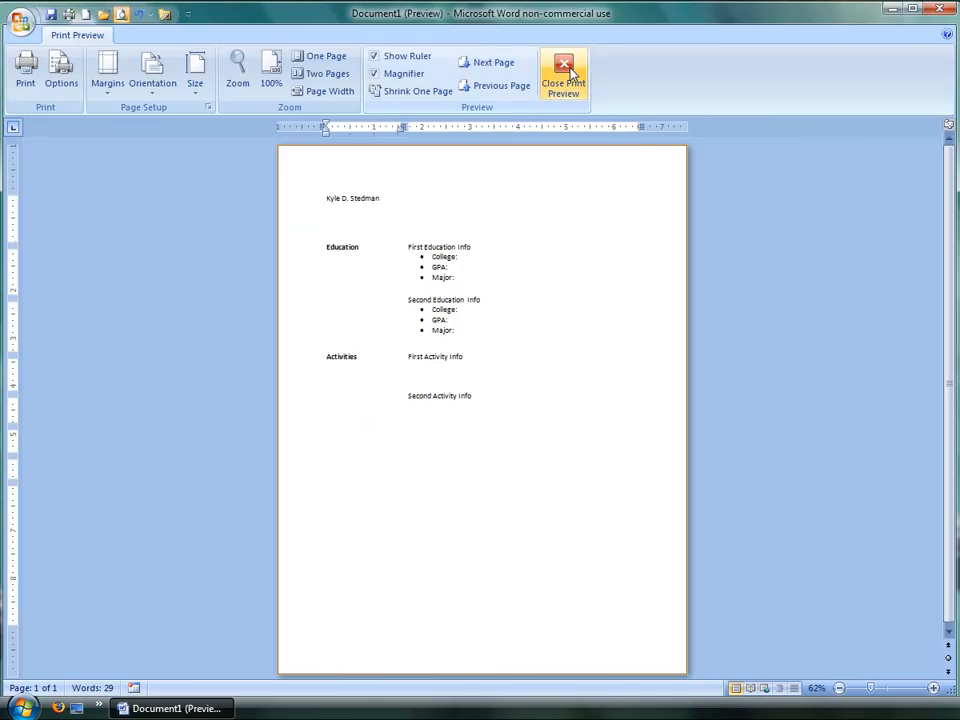
mouse_move(563, 75)
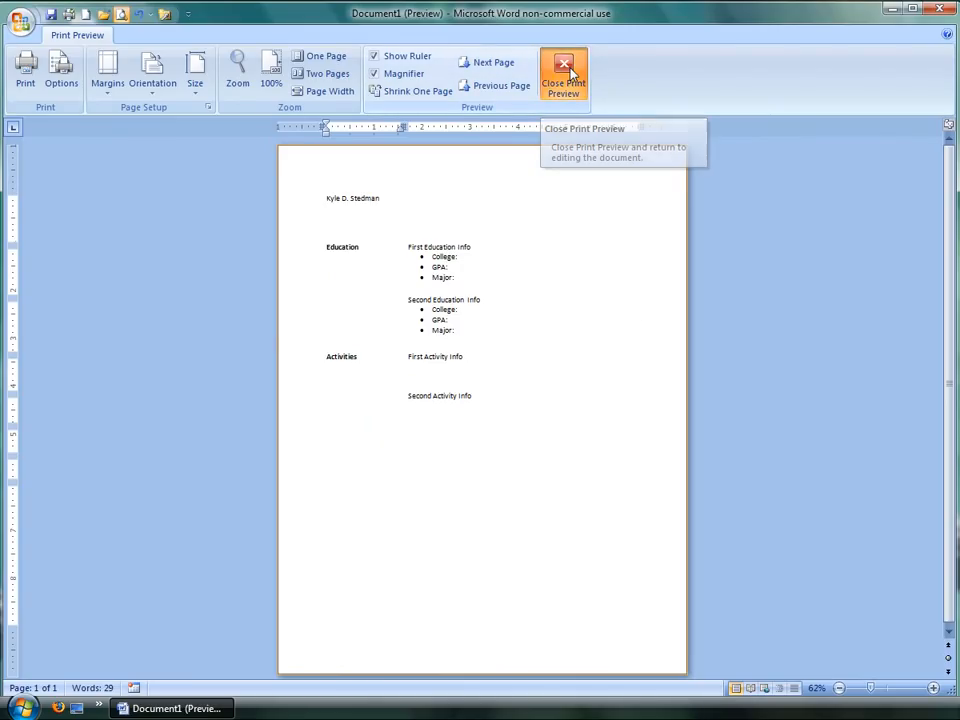
left_click(563, 75)
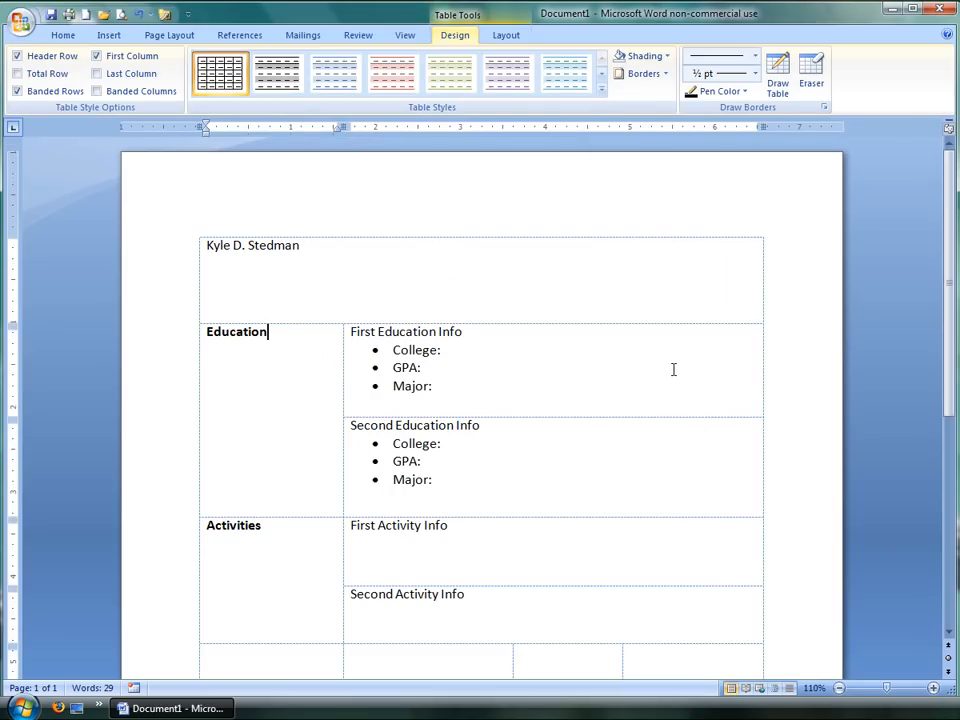